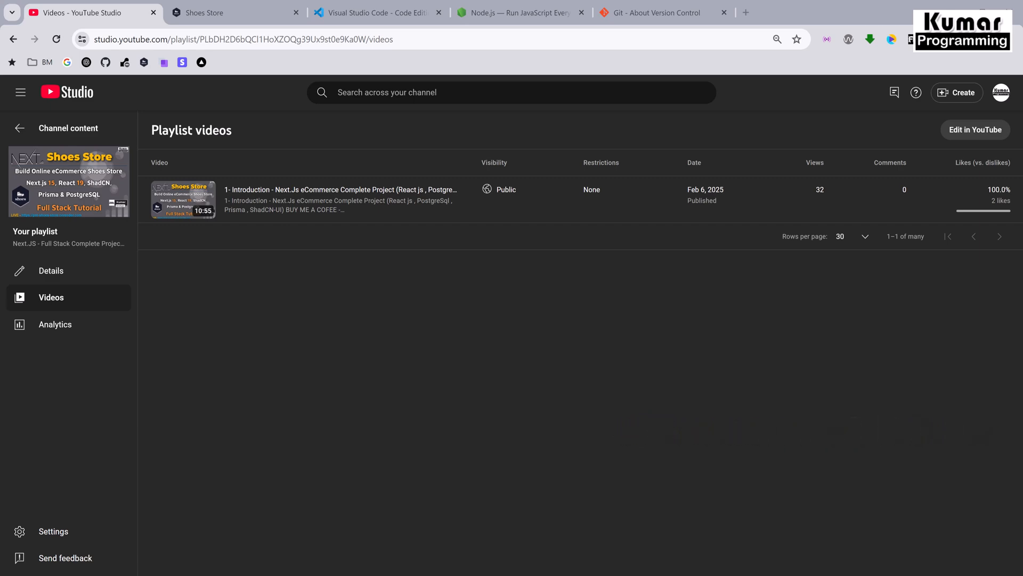
Step: Browse the VS Code and Node.js websites, ending on git-scm's About Version Control chapter
left_click(381, 10)
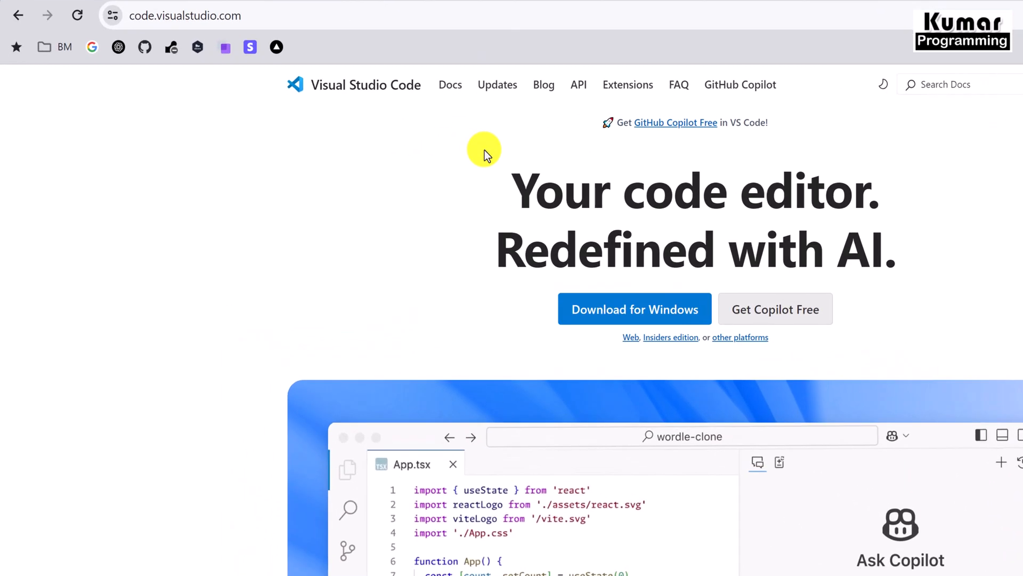
mouse_move(913, 215)
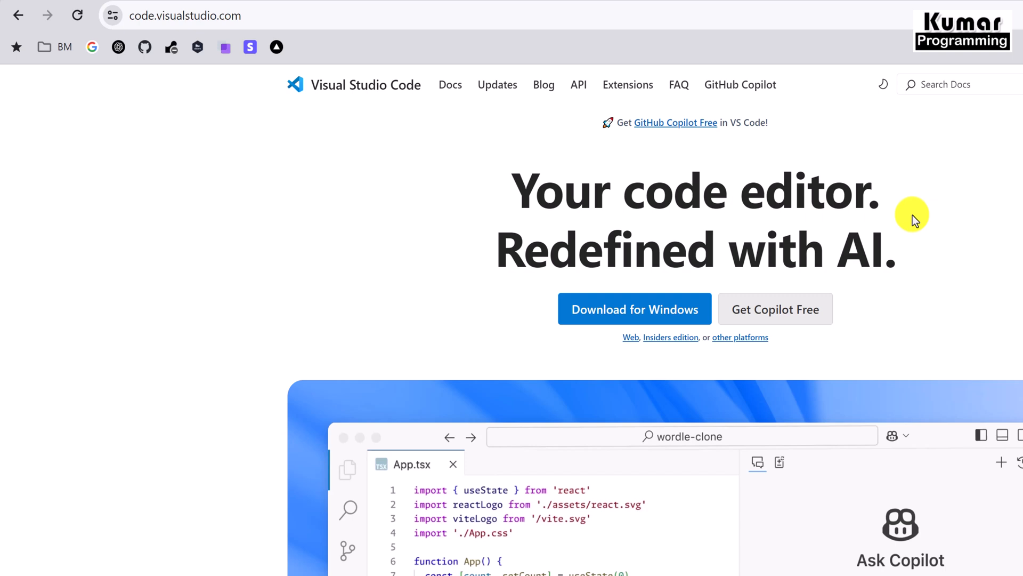
mouse_move(849, 216)
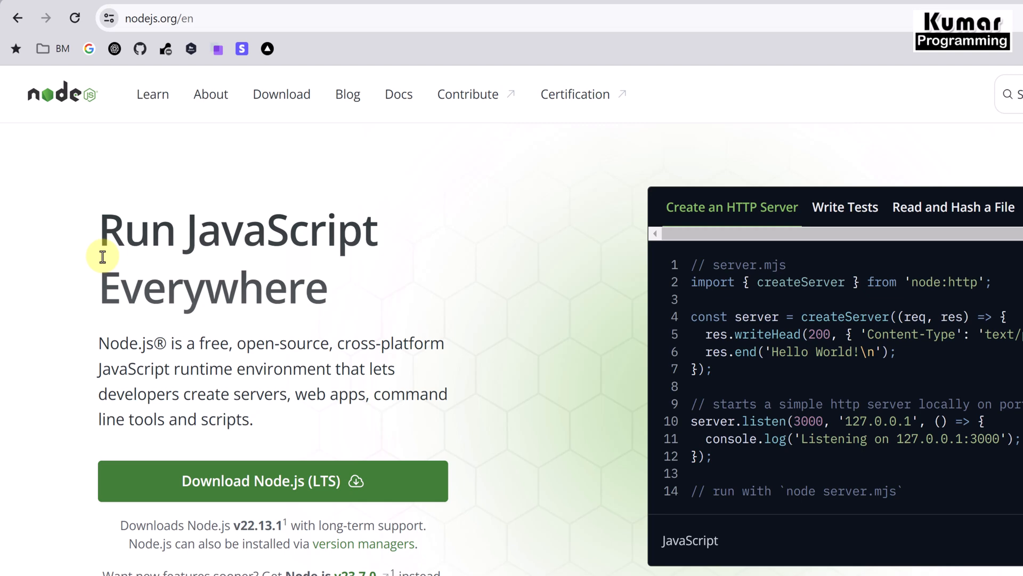
mouse_move(229, 490)
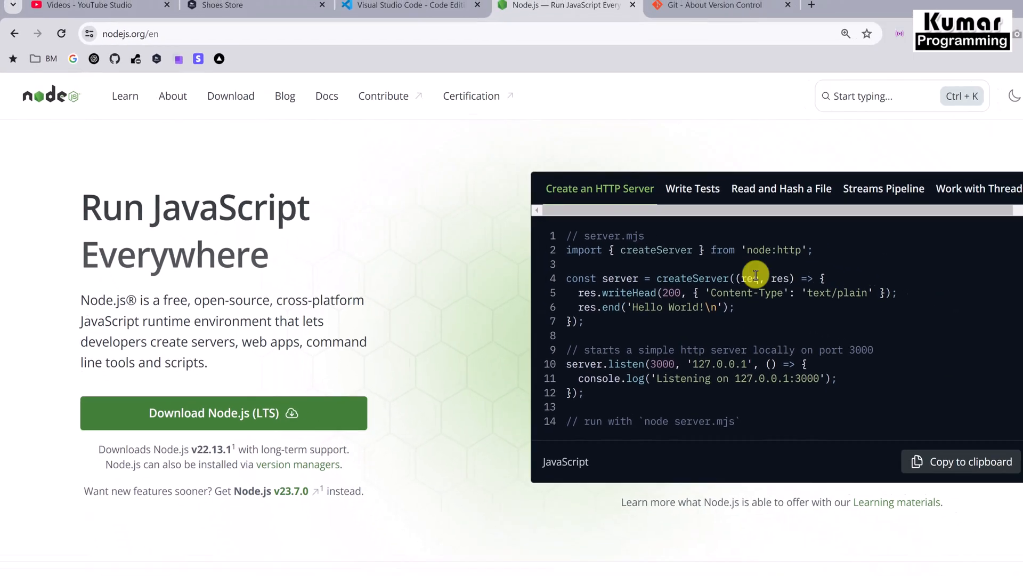
left_click(714, 5)
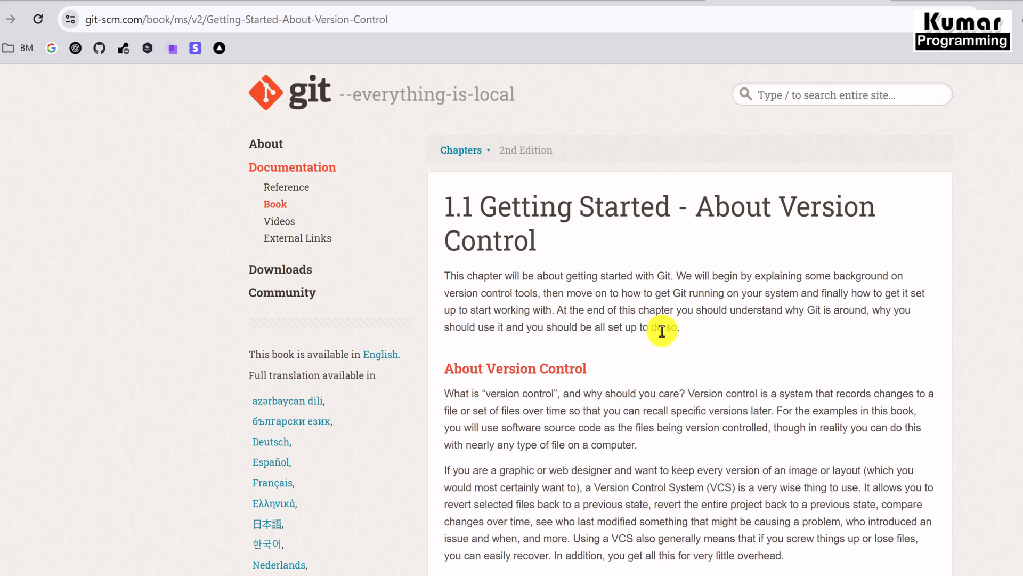
mouse_move(636, 366)
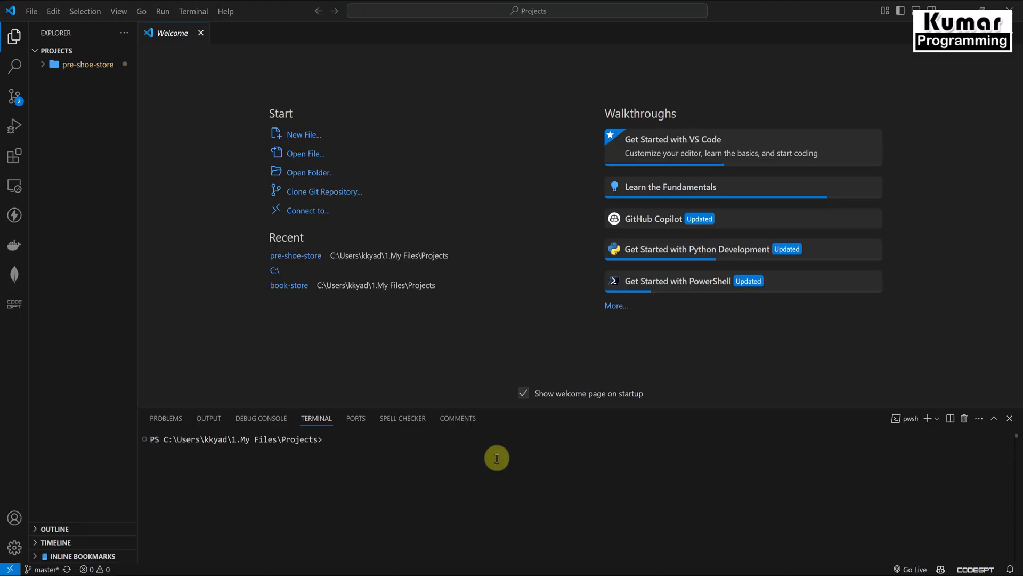
mouse_move(13, 158)
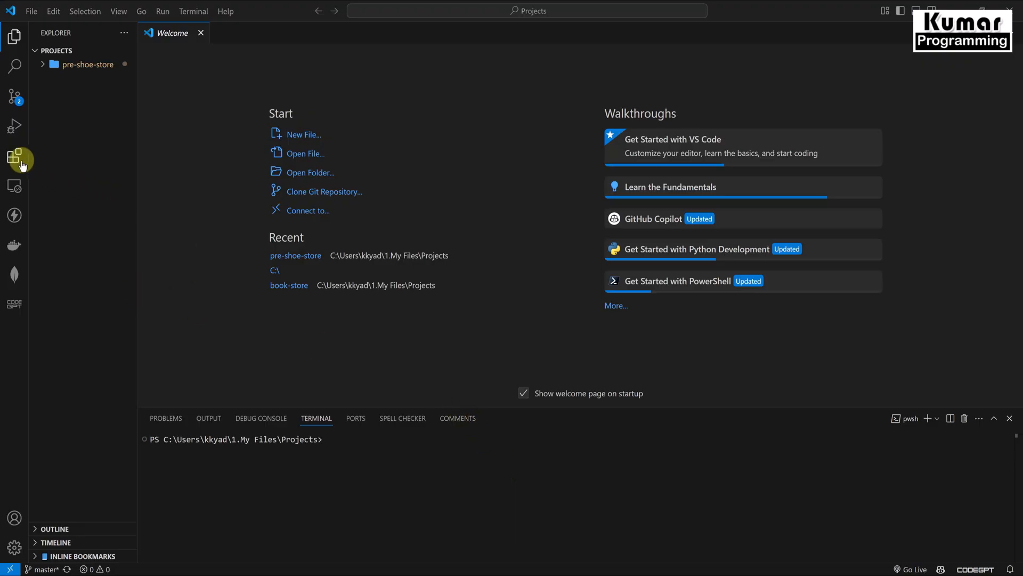
Step: Preview Setup.md and highlight the Prettier and Simple React Snippets extension names
left_click(15, 157)
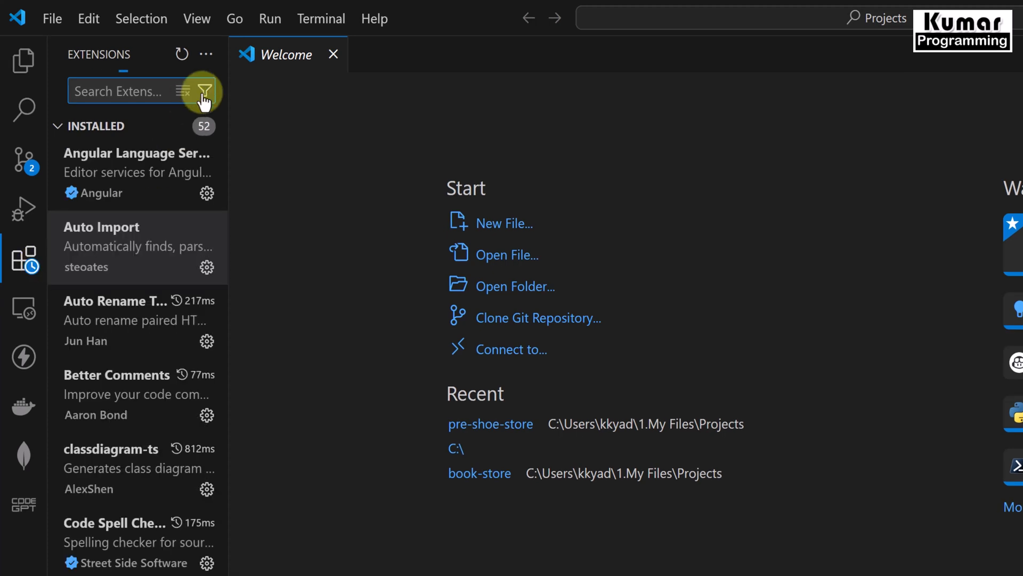
mouse_move(22, 51)
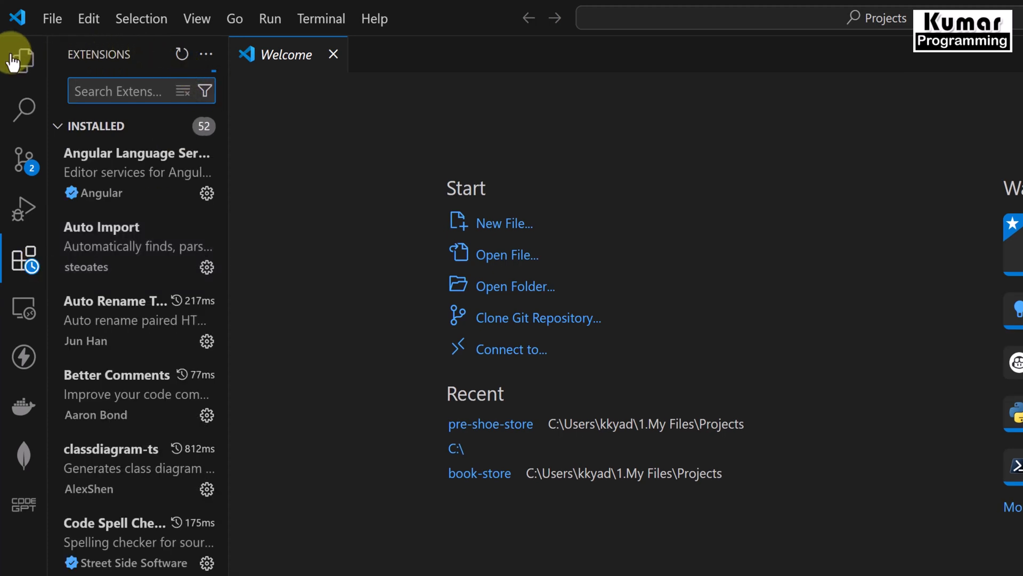
left_click(20, 55)
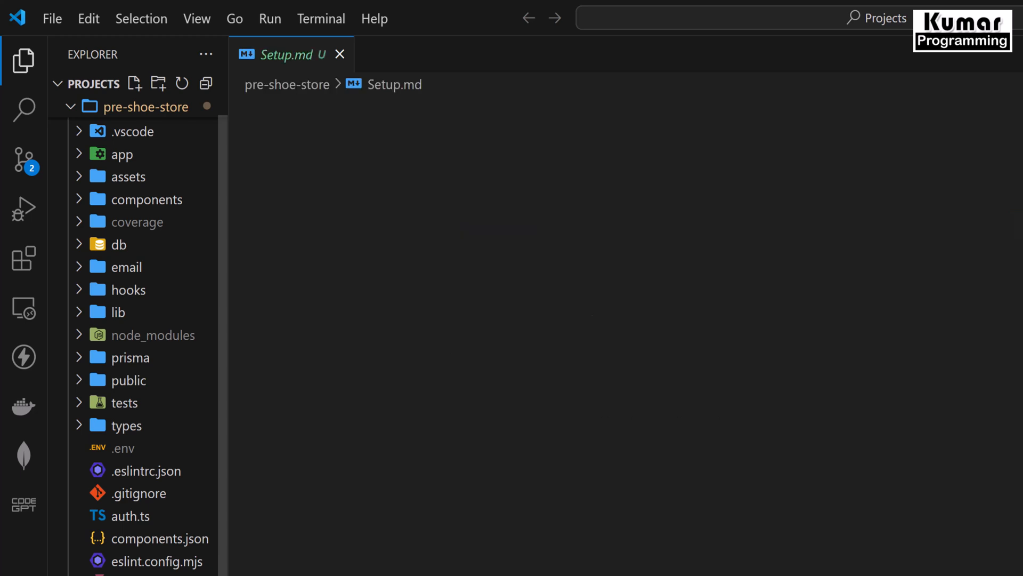
left_click(346, 155)
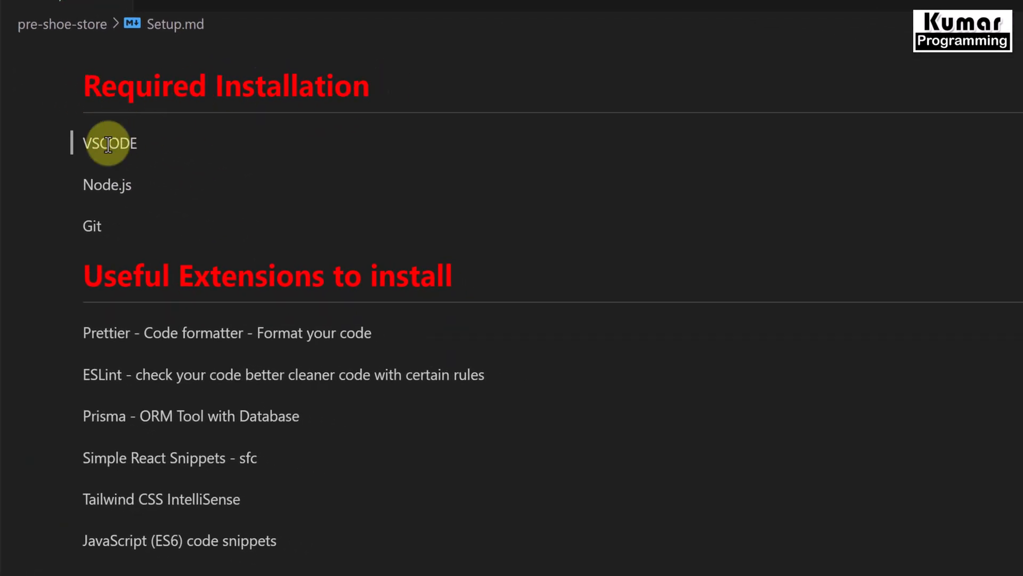
mouse_move(106, 191)
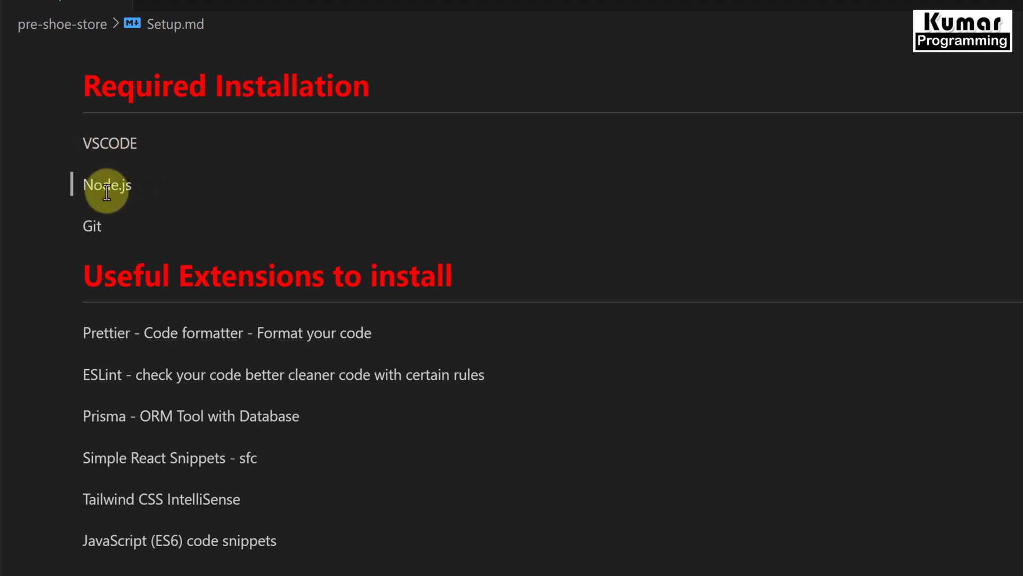
mouse_move(104, 228)
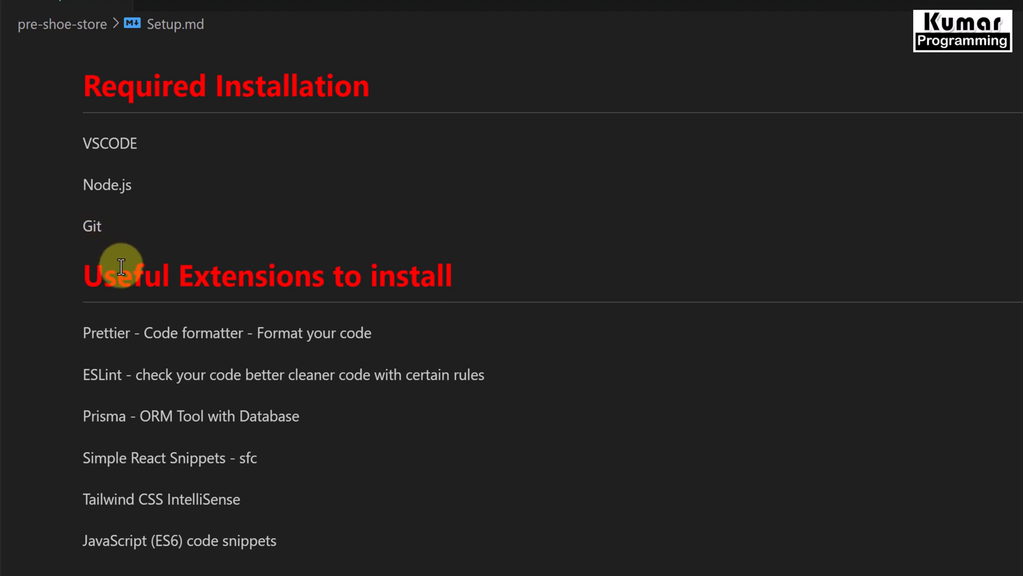
mouse_move(405, 285)
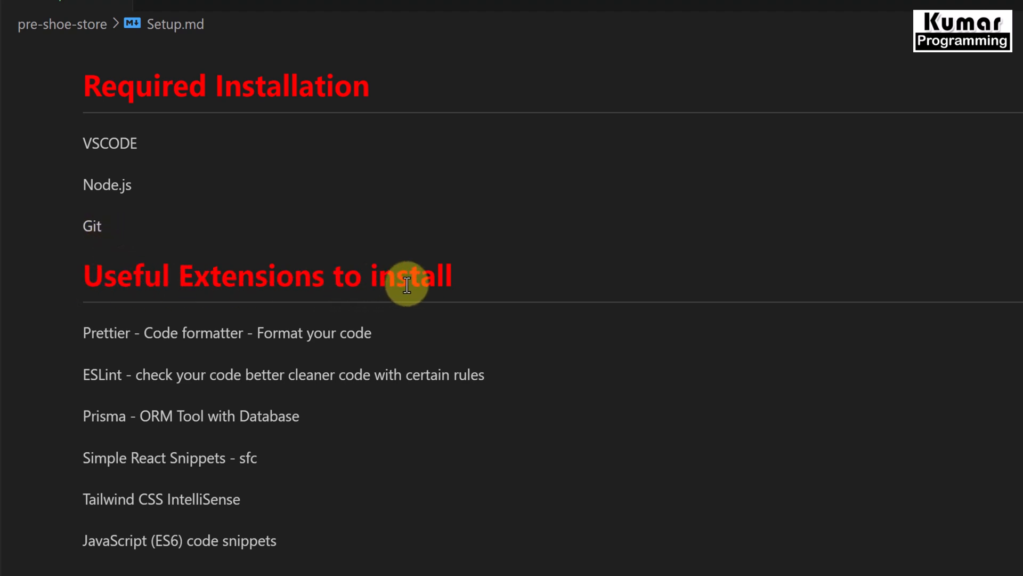
mouse_move(95, 336)
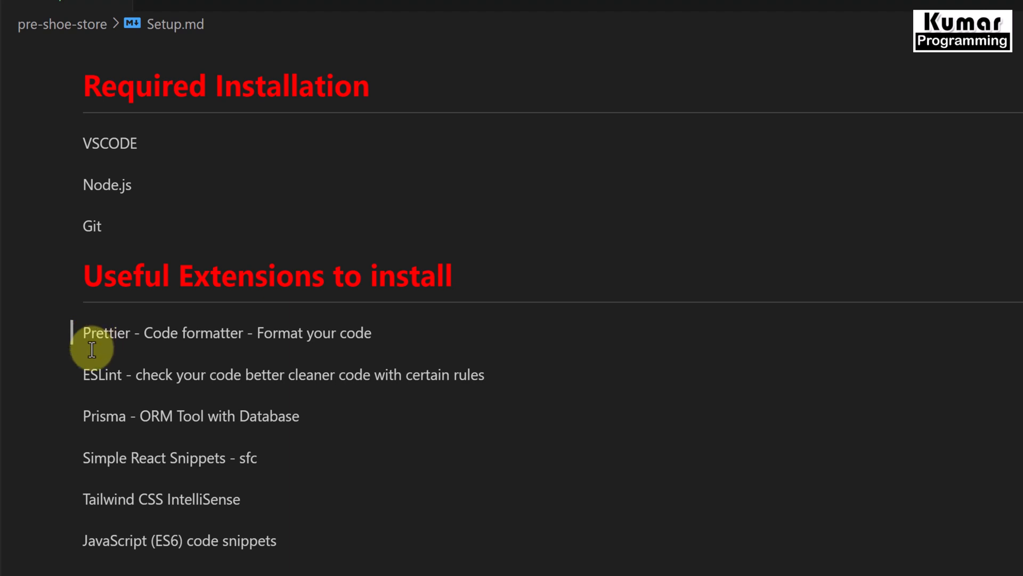
double_click(103, 375)
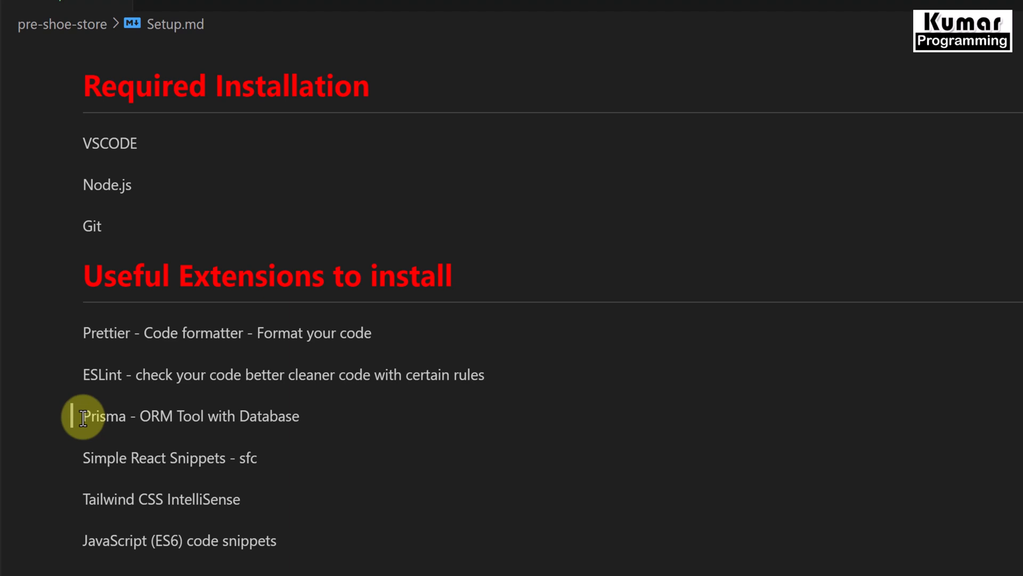
mouse_move(80, 467)
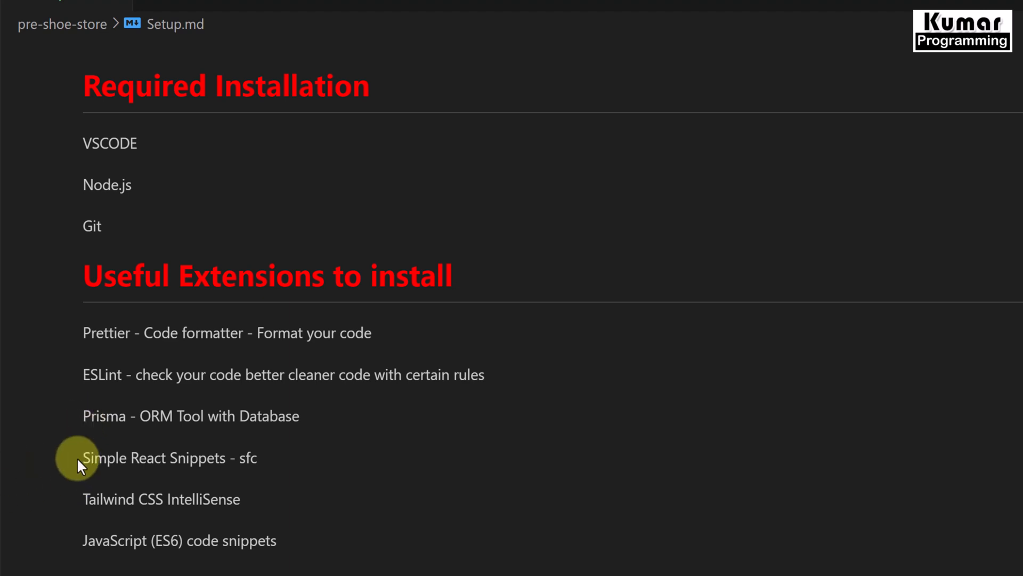
left_click_drag(83, 457, 232, 457)
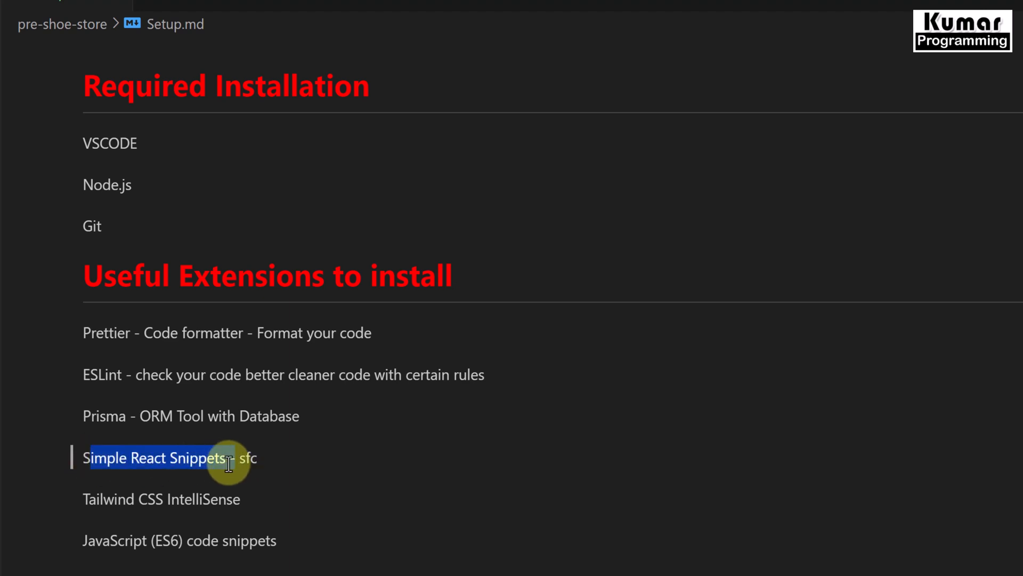
mouse_move(232, 461)
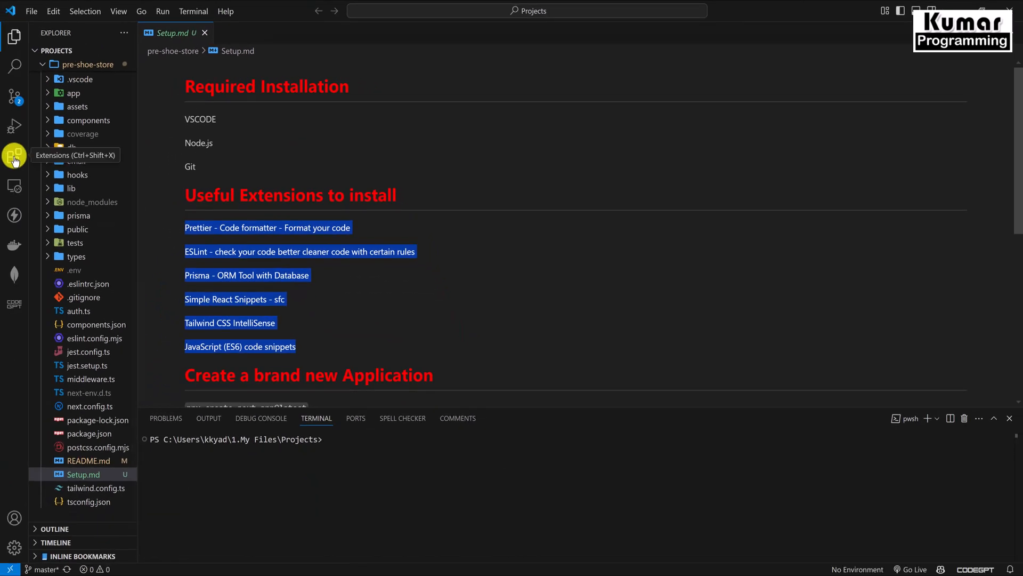
Step: Search Extensions for 'Prettier' and open the installed Prettier - Code formatter page
left_click(13, 156)
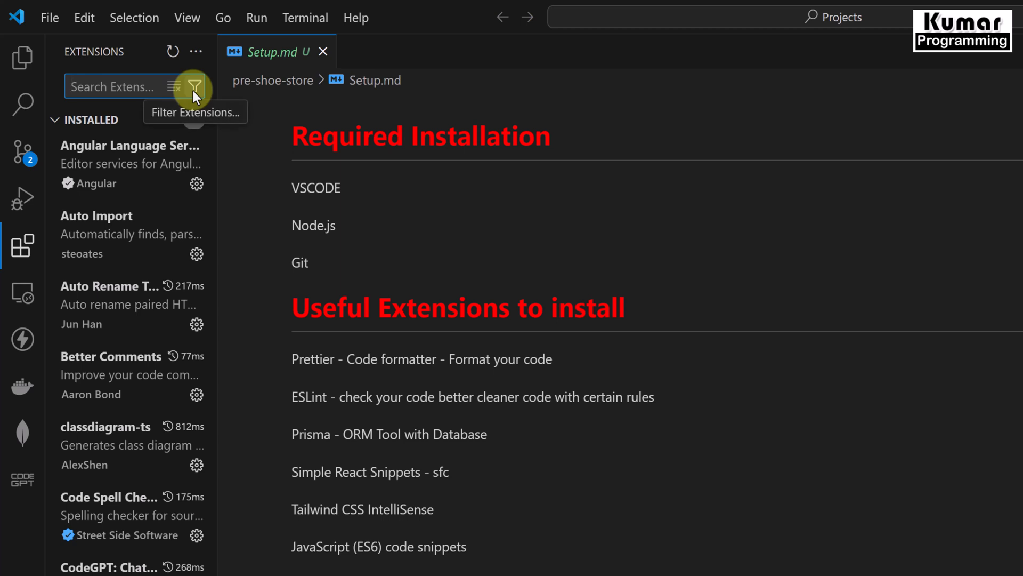
type("Prettier")
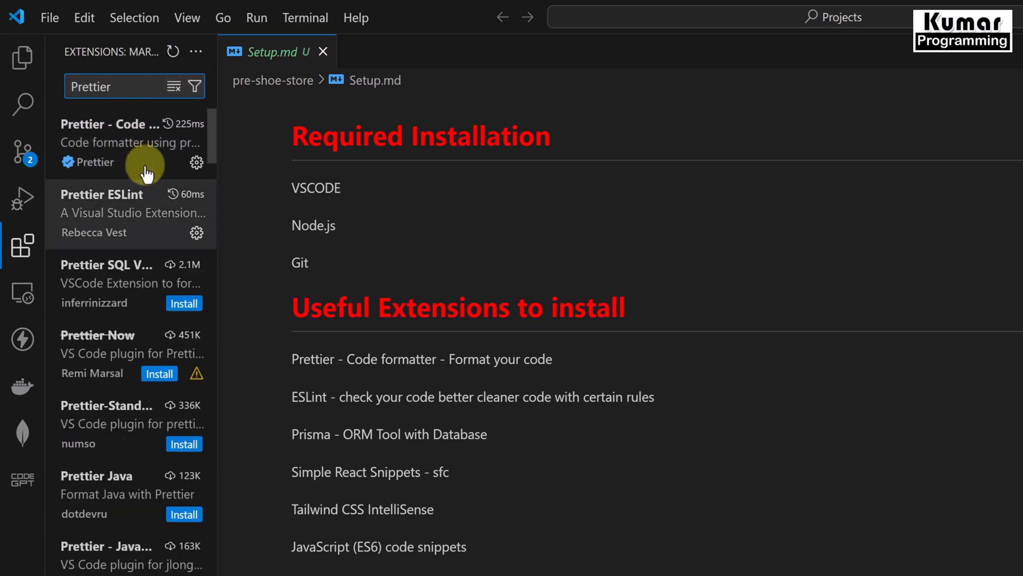
left_click(128, 141)
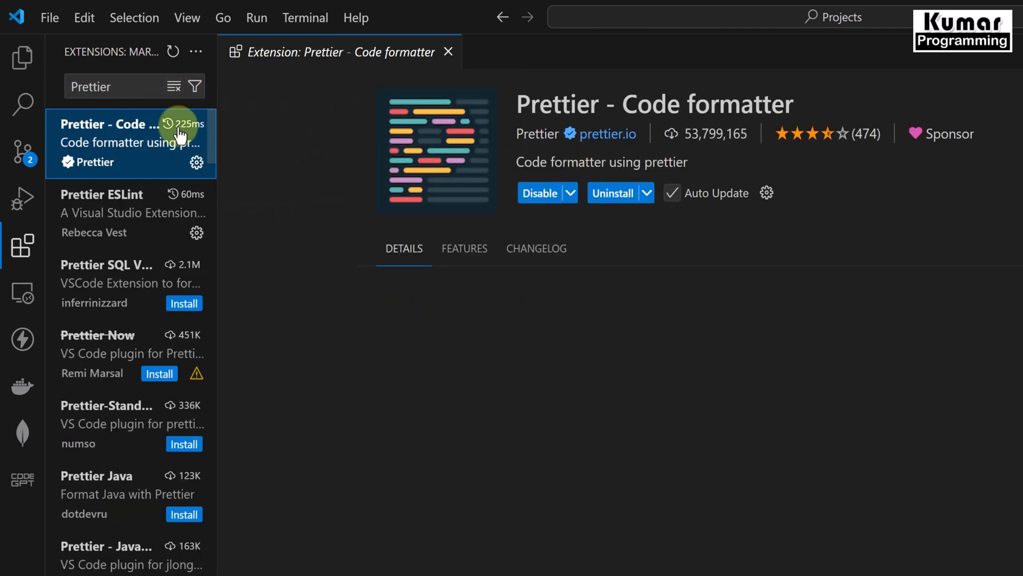
left_click(613, 193)
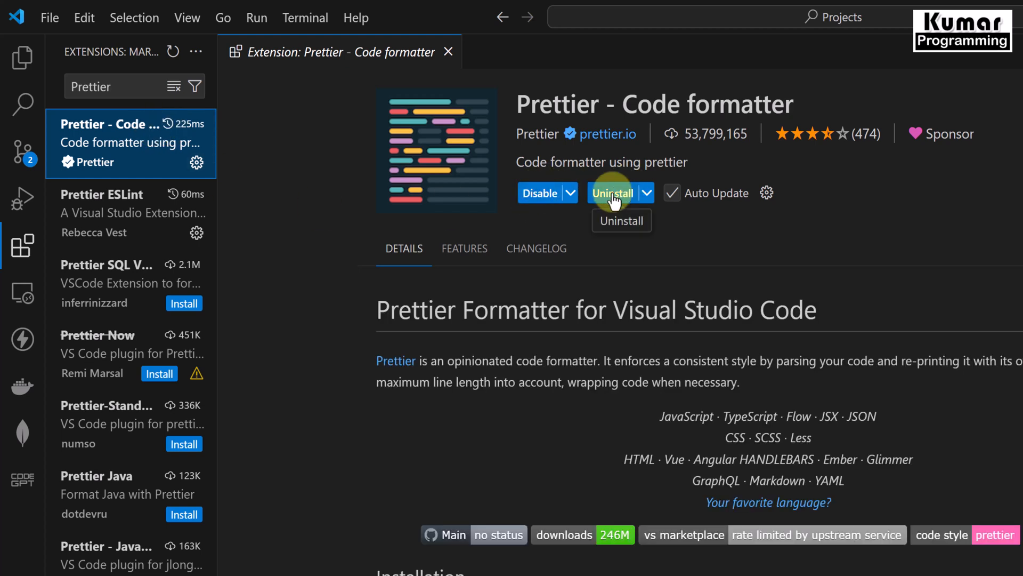
mouse_move(685, 266)
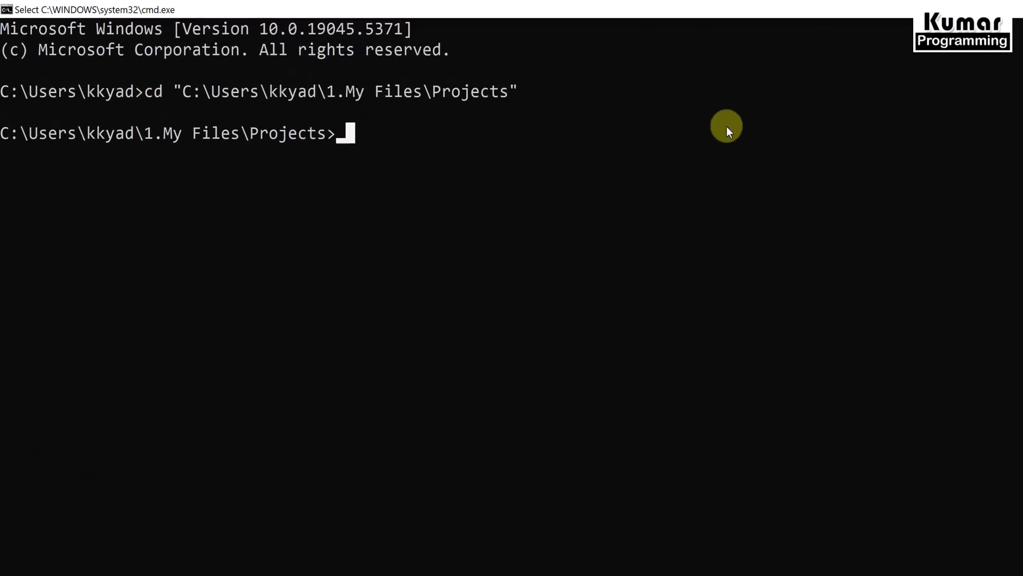
Step: Run npx create-next-app@latest in Command Prompt
type("npx c")
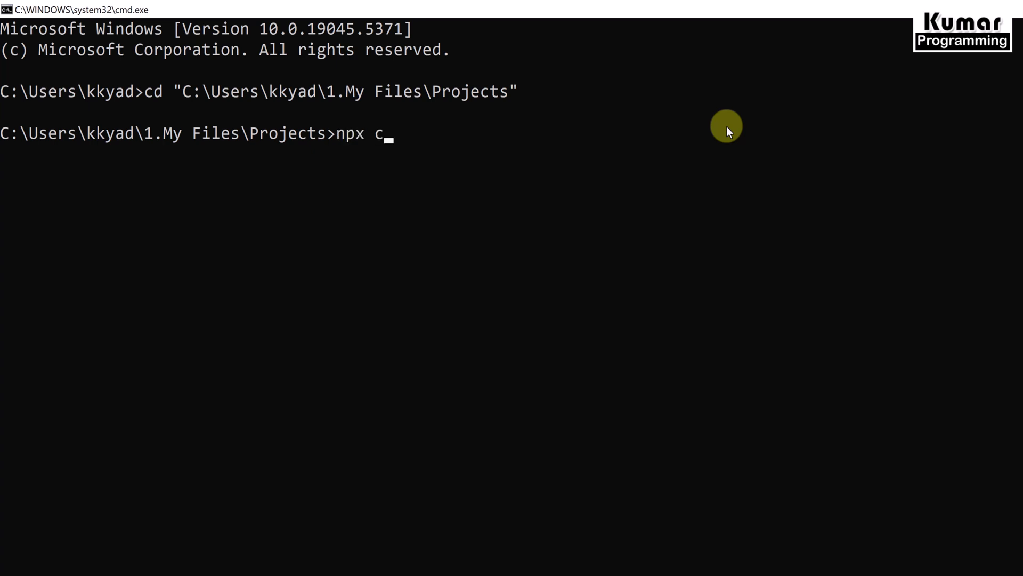
type("reate-next-app")
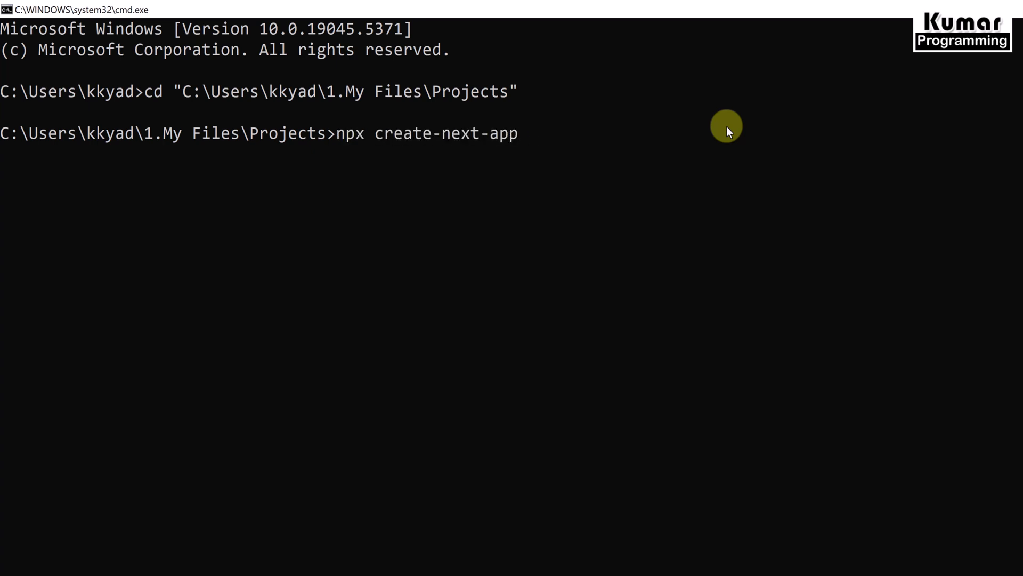
type("@latest")
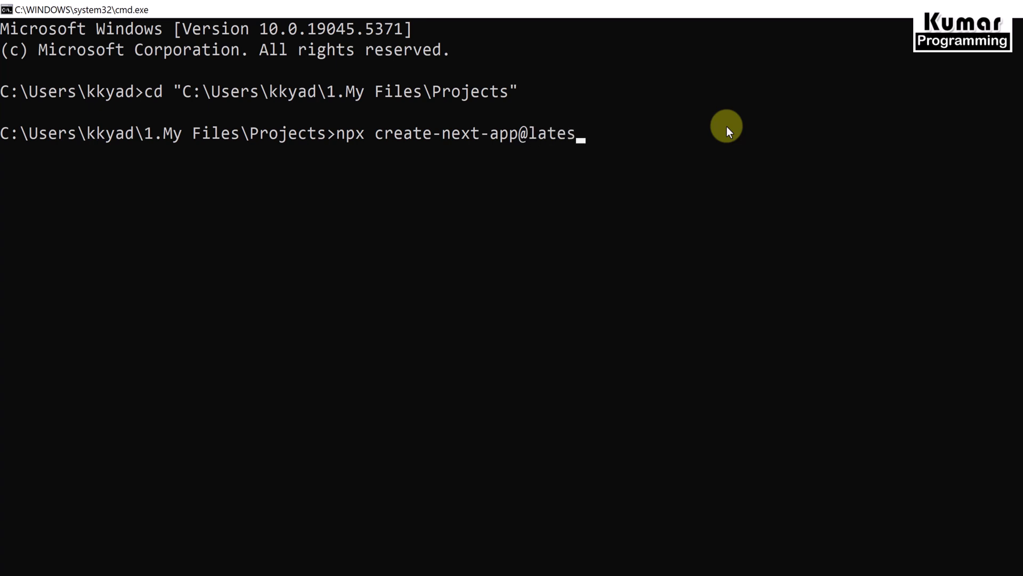
type("t")
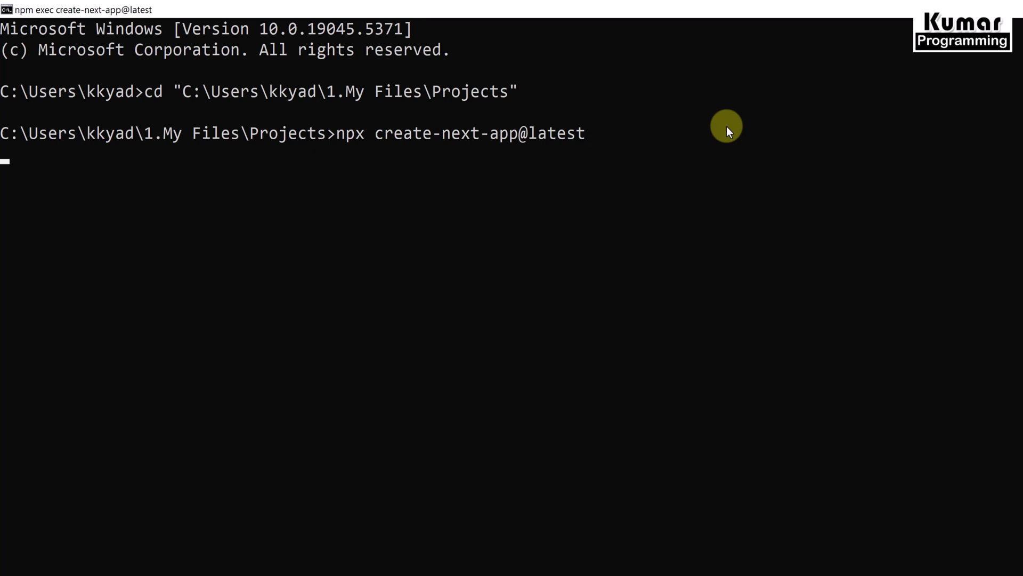
key("Enter")
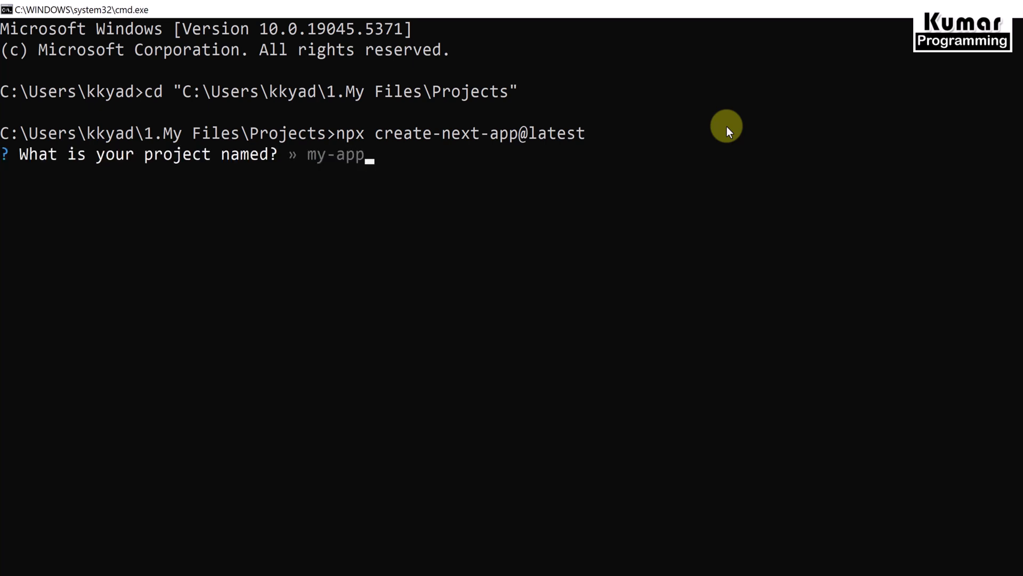
Step: Name it shoes-store; accept TypeScript, ESLint, Tailwind, App Router, Turbopack, no src, default alias
type("shoes-sto")
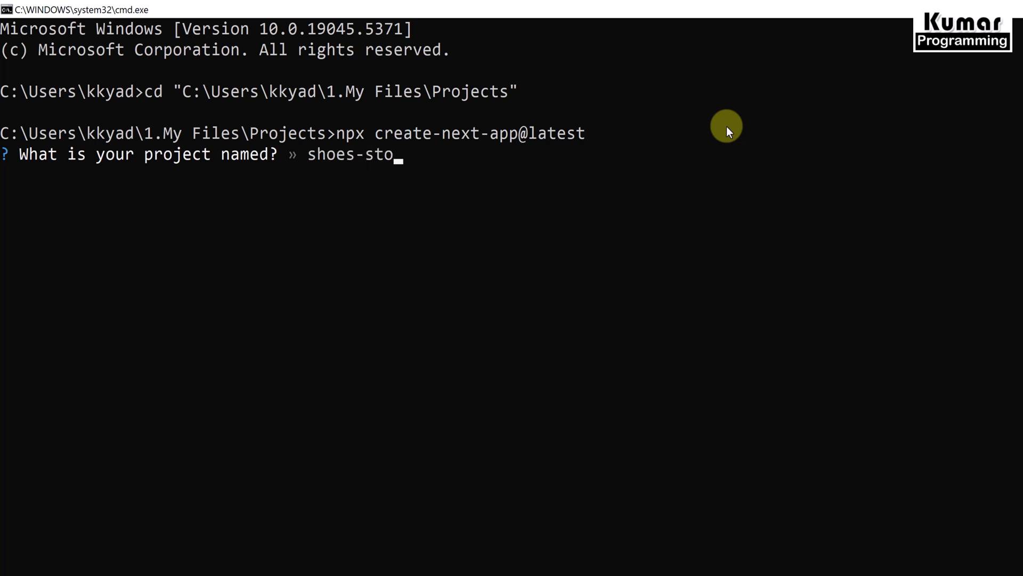
key("Enter")
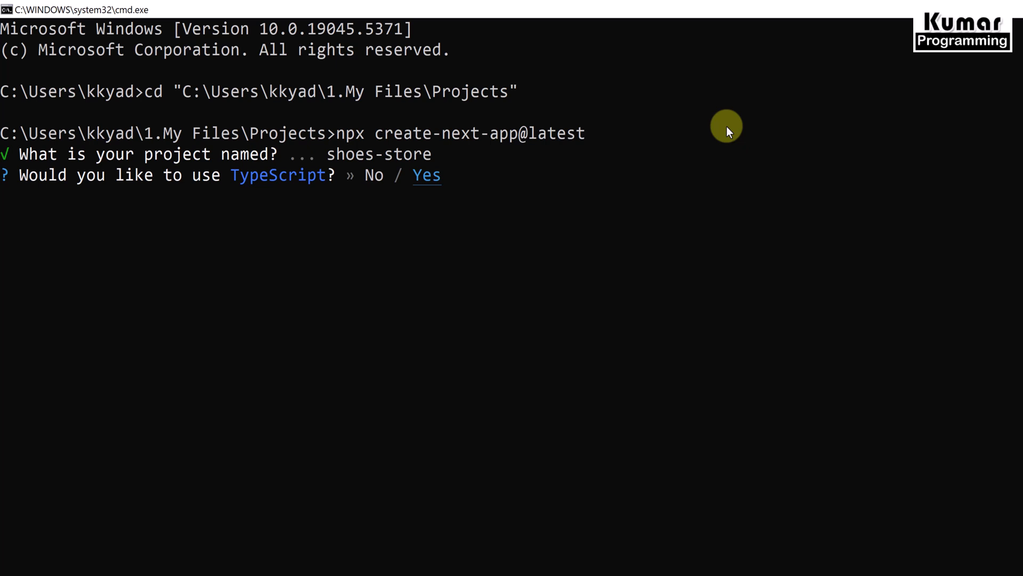
key("Enter")
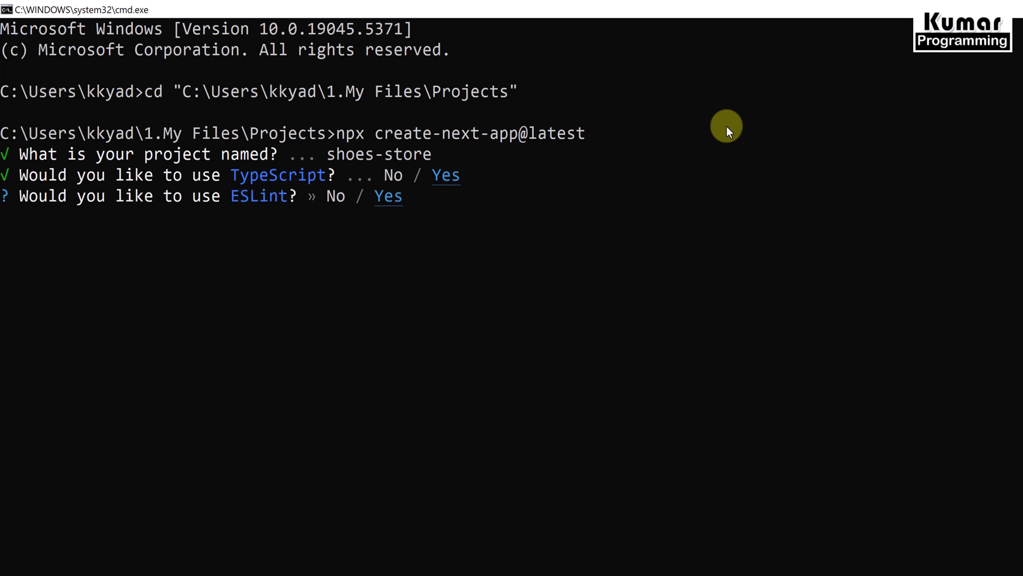
key("Enter")
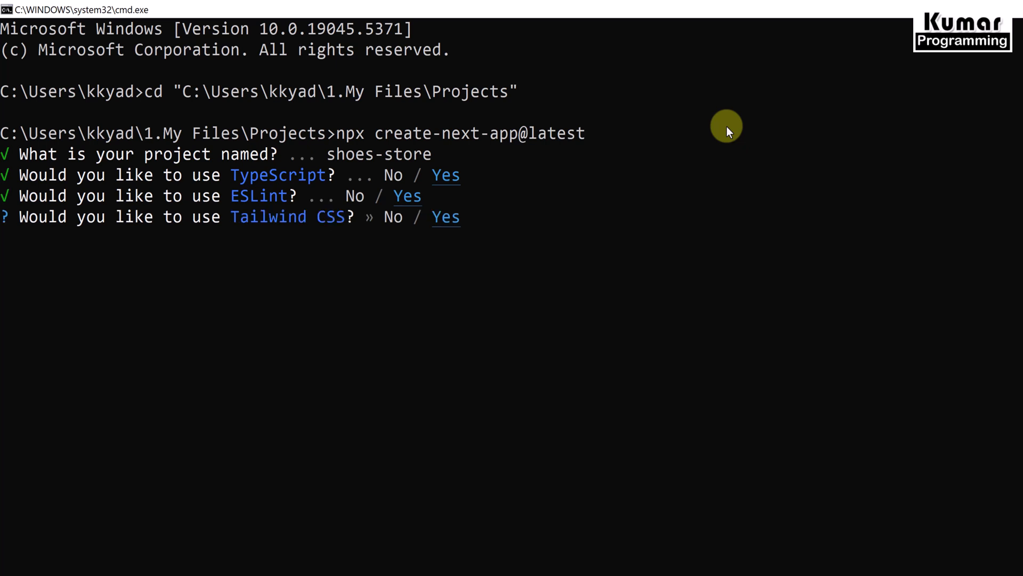
key("Enter")
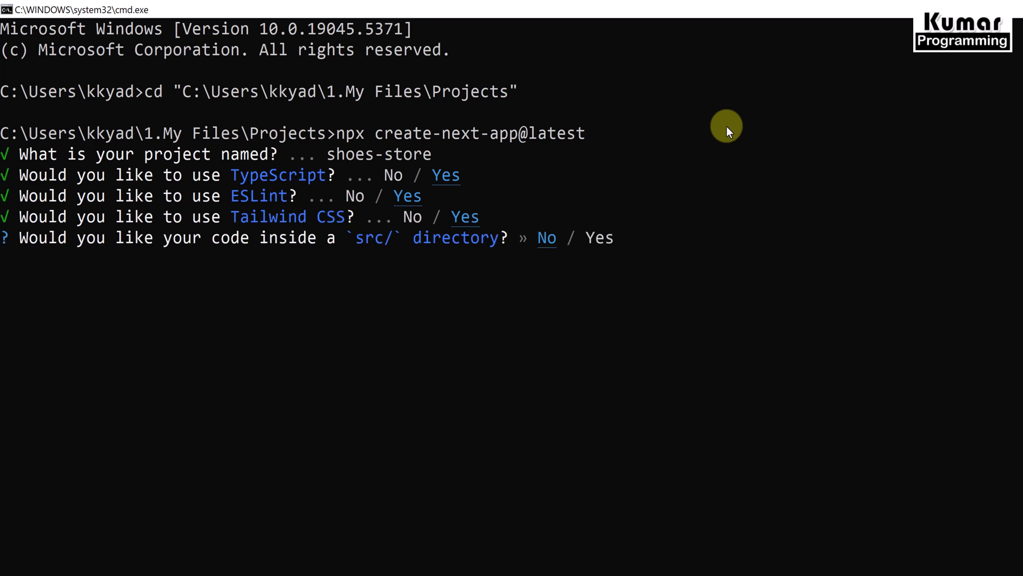
key("Enter")
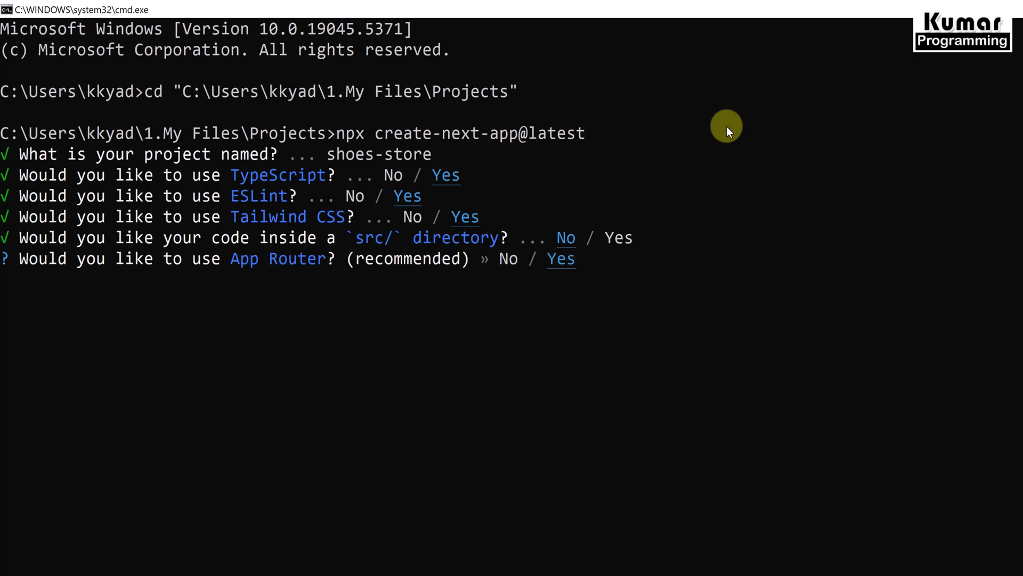
key("Enter")
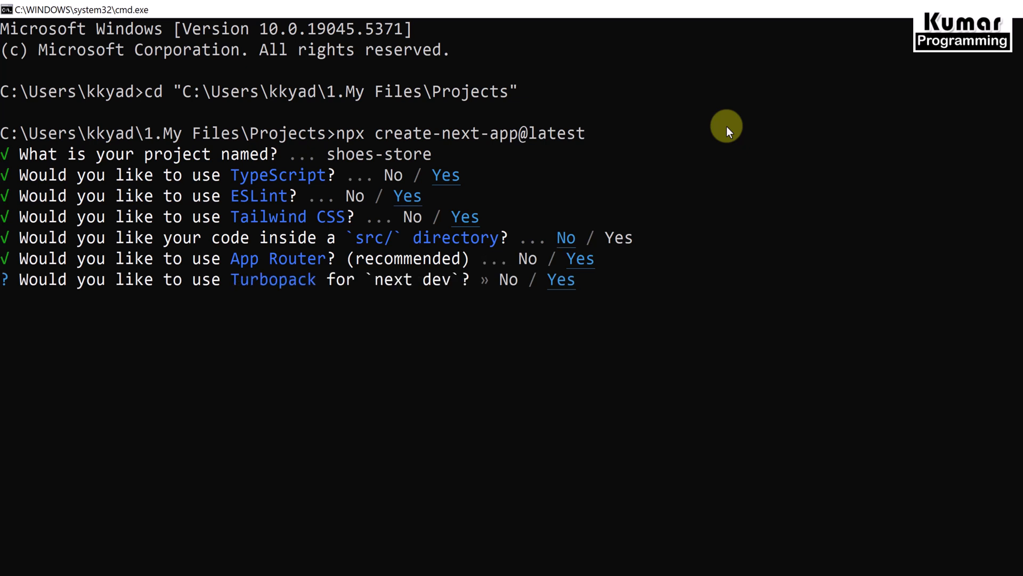
key("Left")
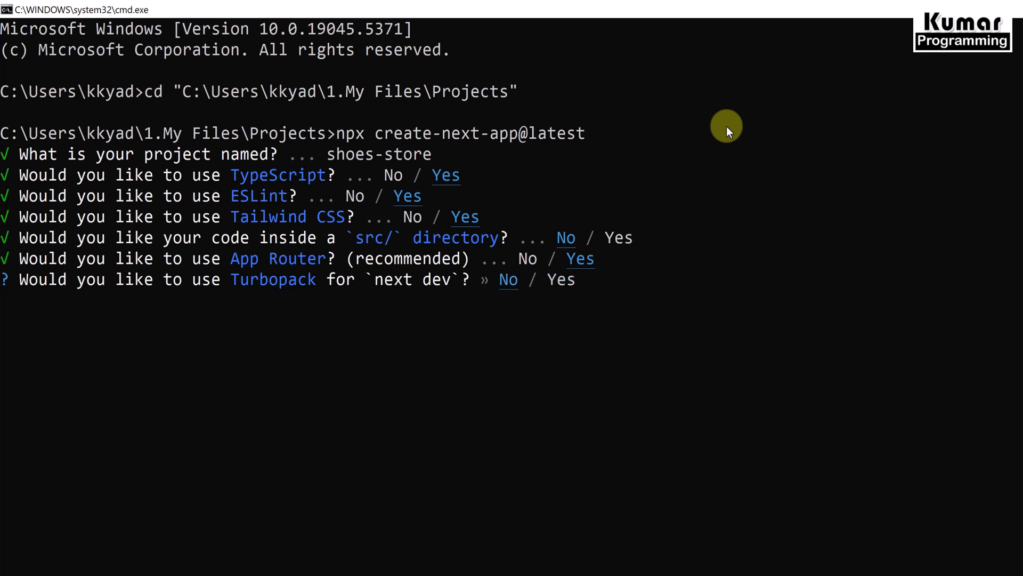
key("Right")
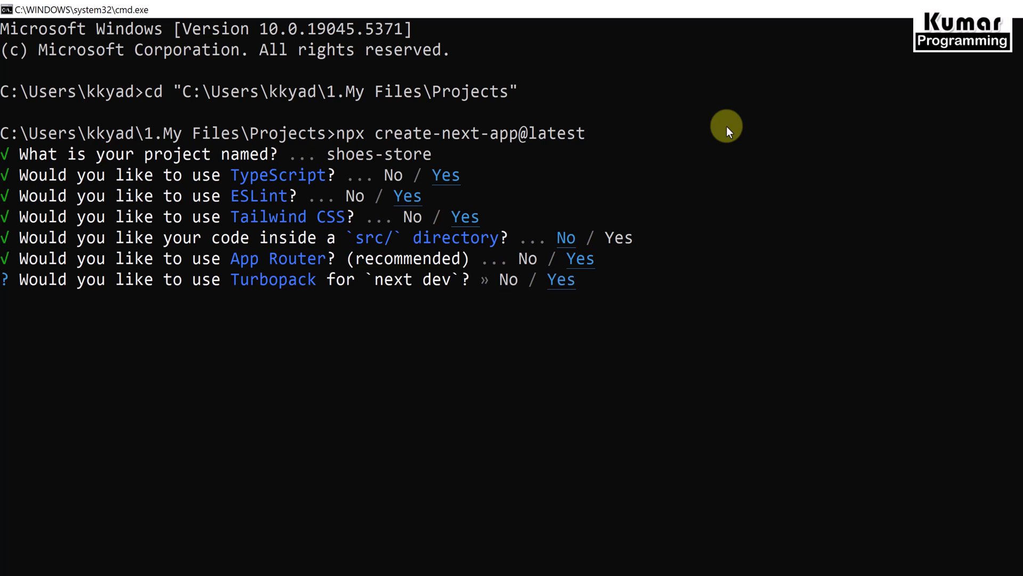
key("Enter")
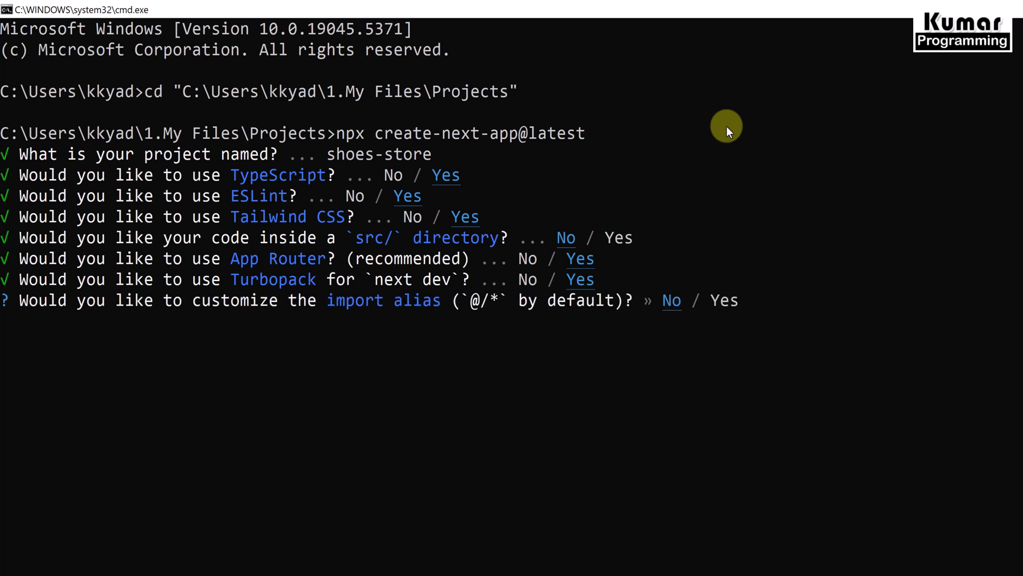
key("Enter")
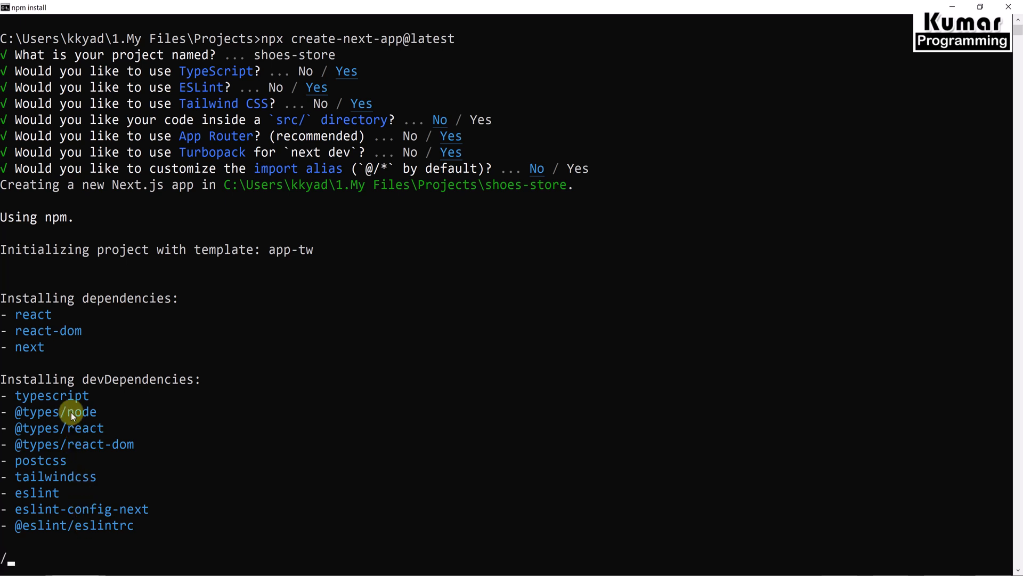
mouse_move(89, 452)
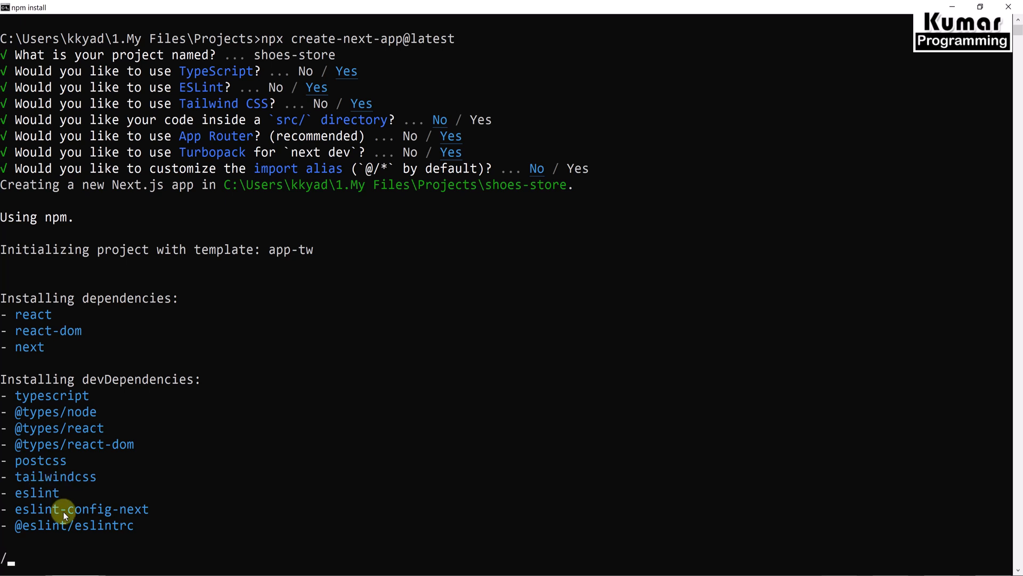
mouse_move(37, 401)
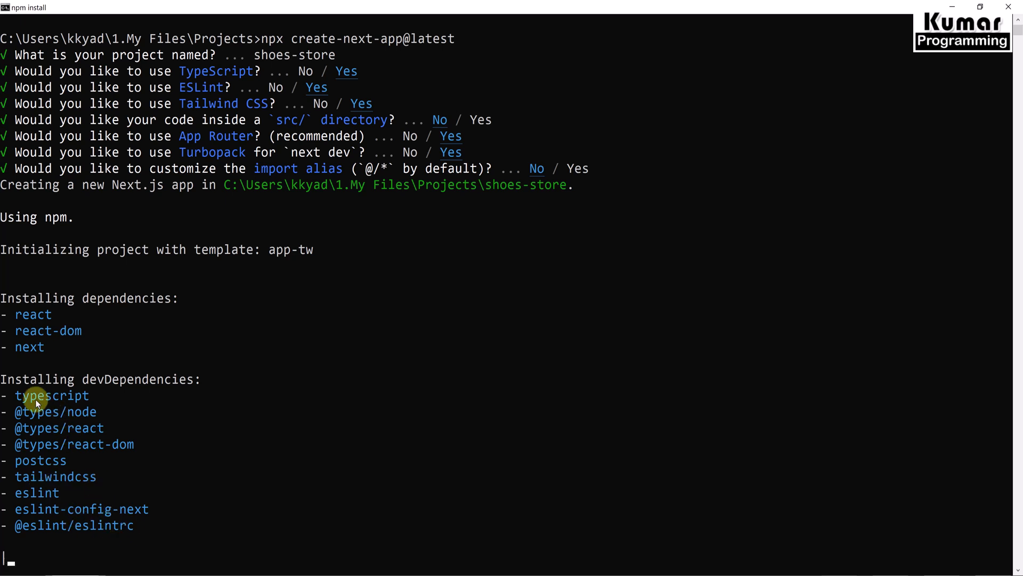
mouse_move(57, 348)
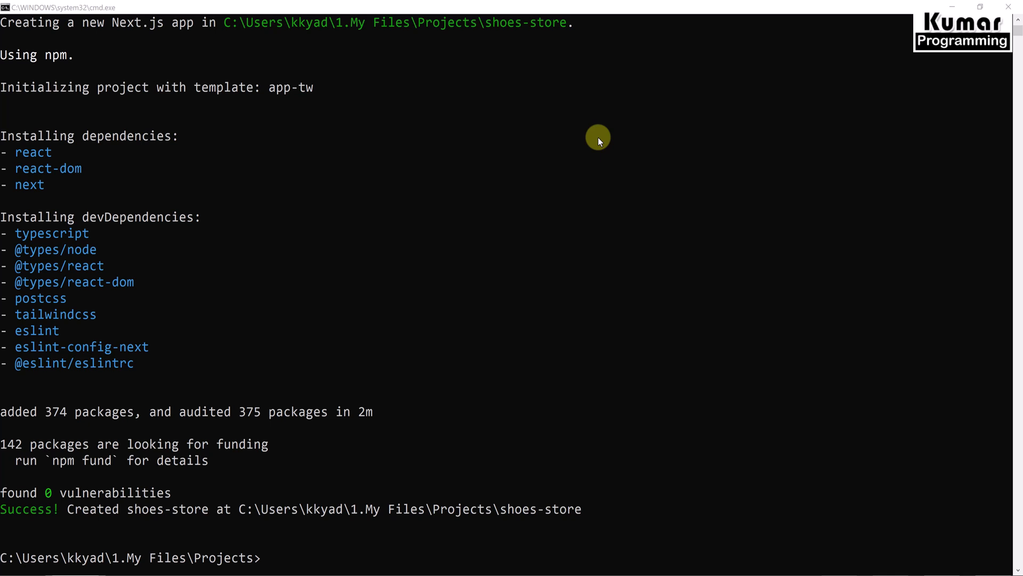
mouse_move(108, 232)
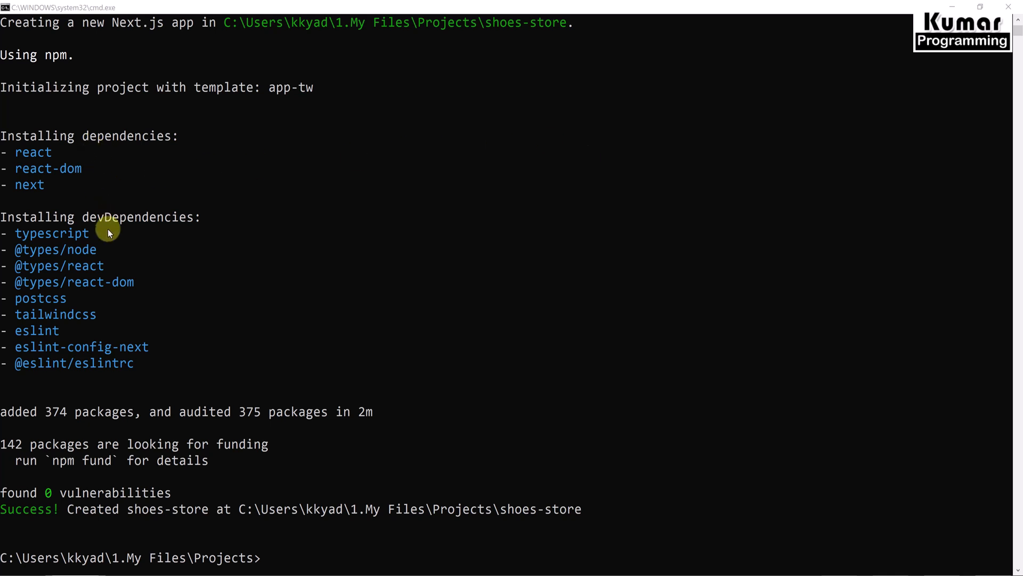
mouse_move(145, 384)
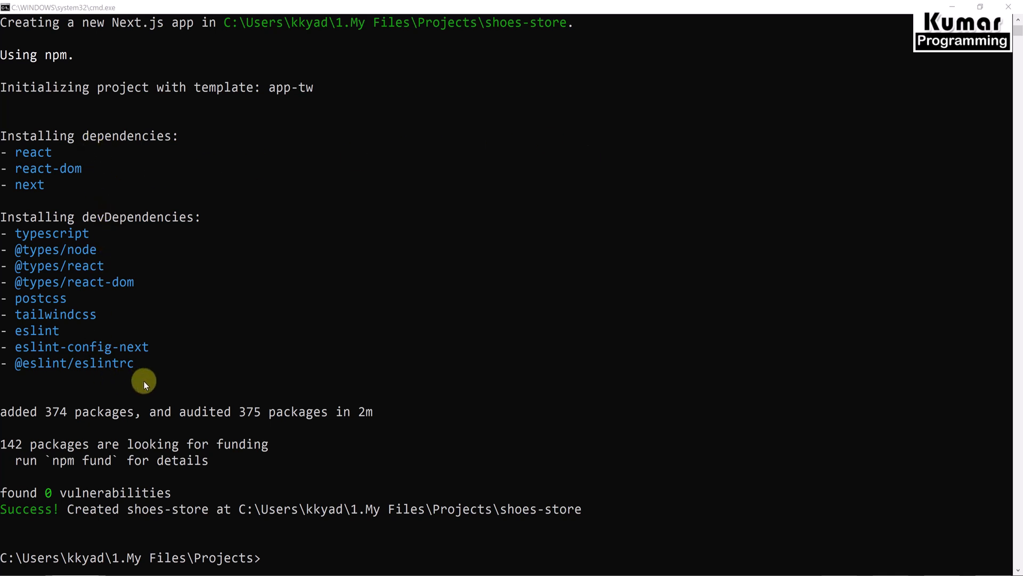
mouse_move(254, 542)
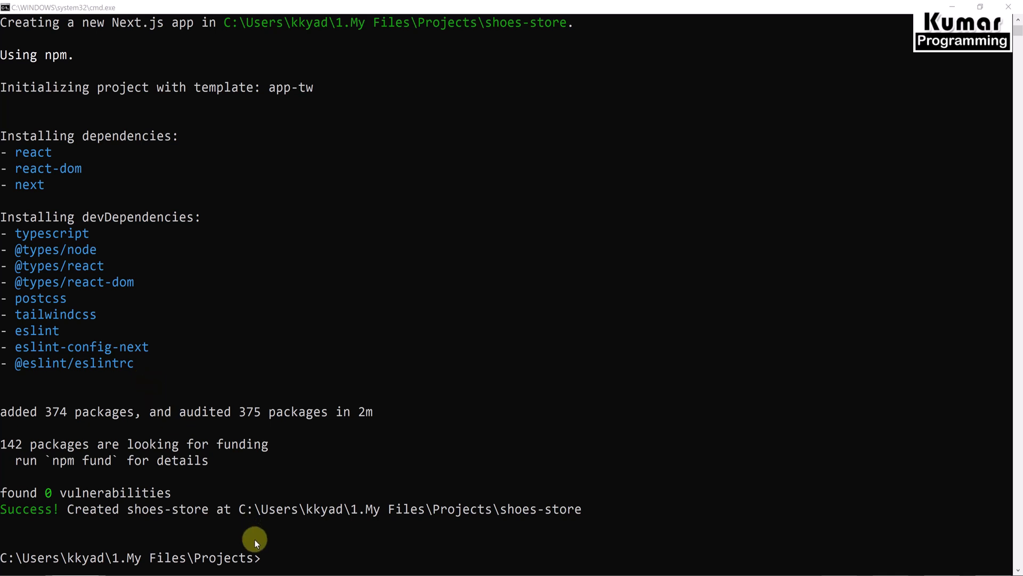
mouse_move(282, 556)
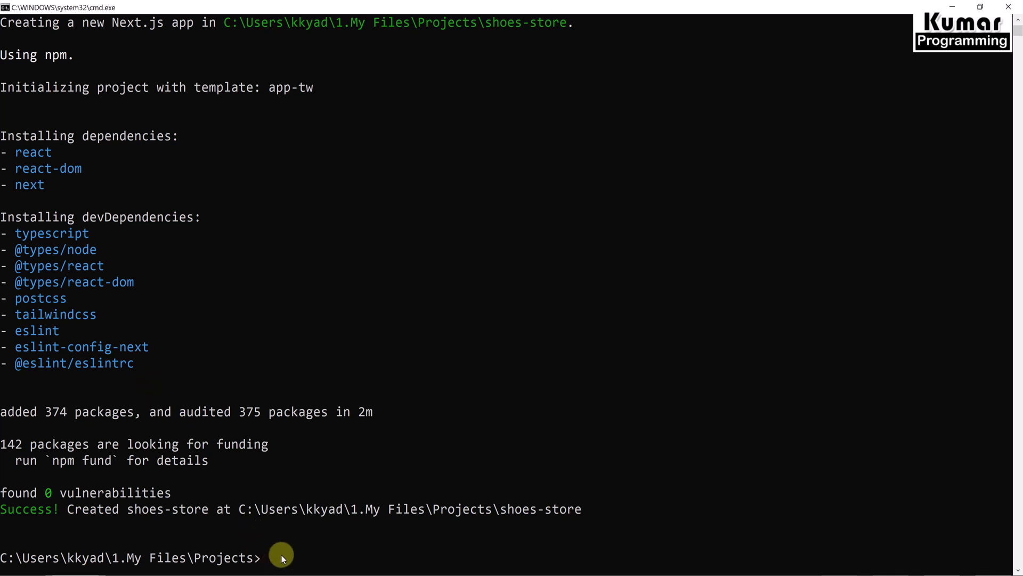
Step: Change into shoes-store and open it in VS Code with 'code .'
type("cd shoes-store")
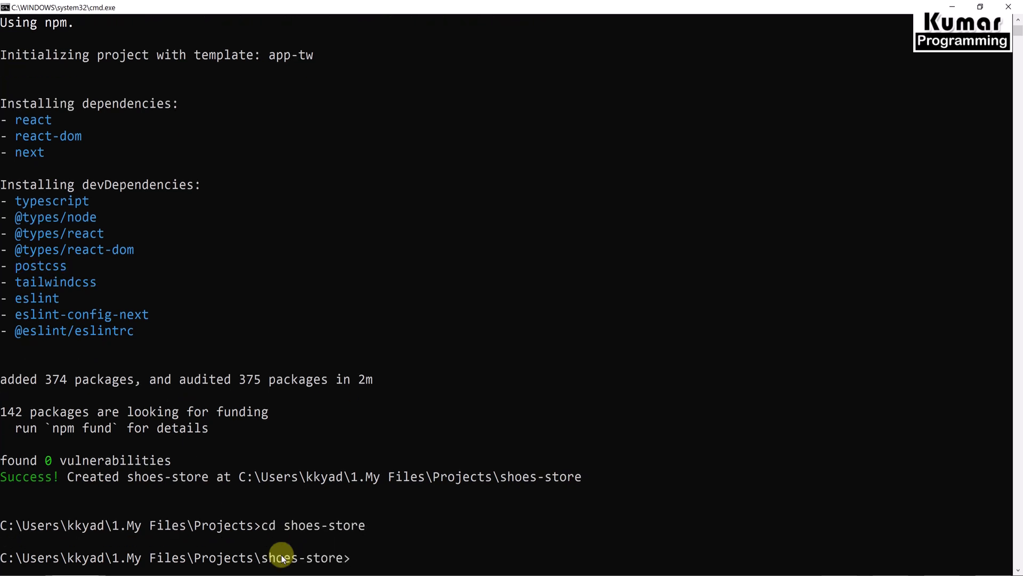
type("code .")
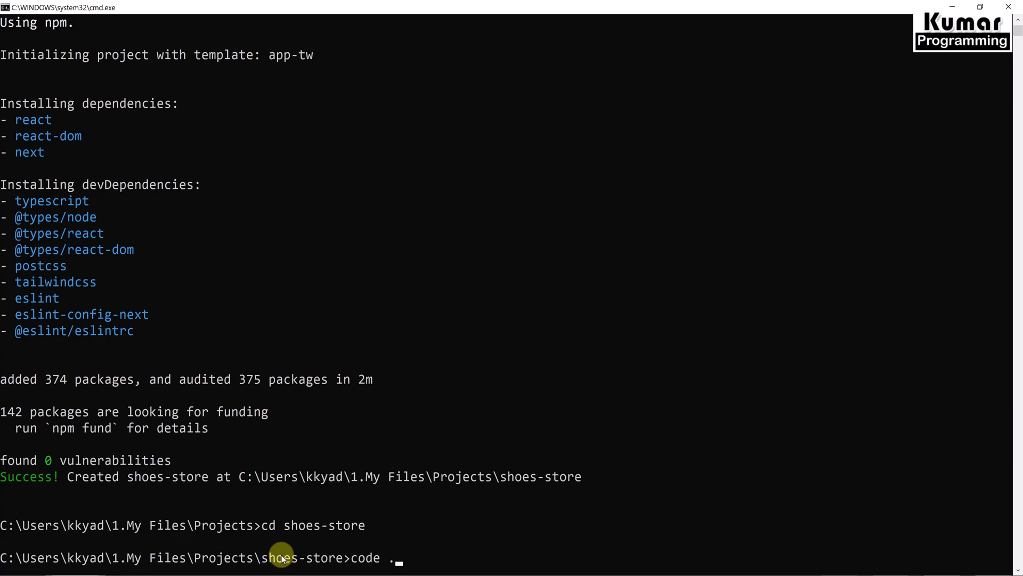
key("Enter")
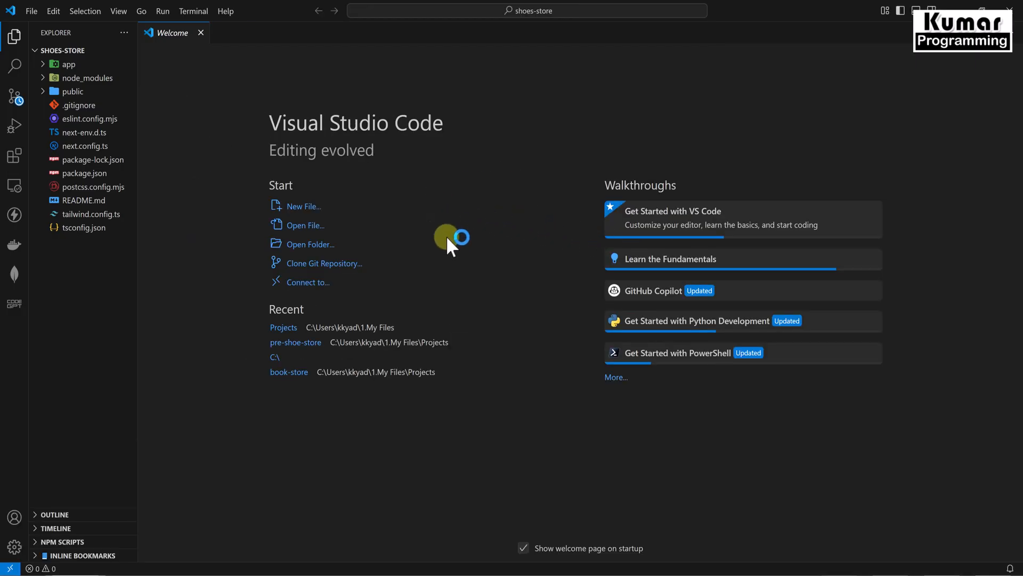
mouse_move(472, 280)
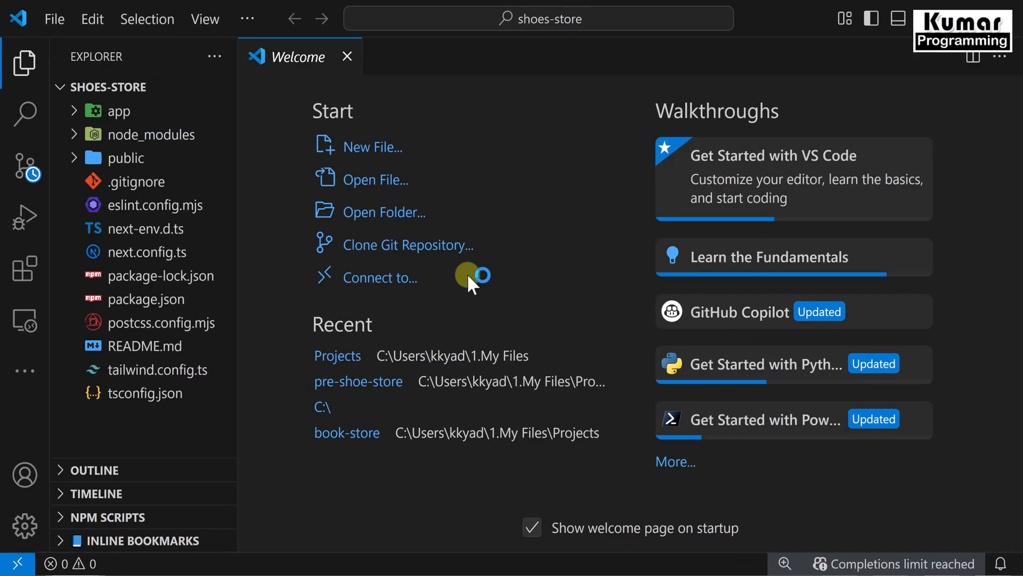
mouse_move(565, 361)
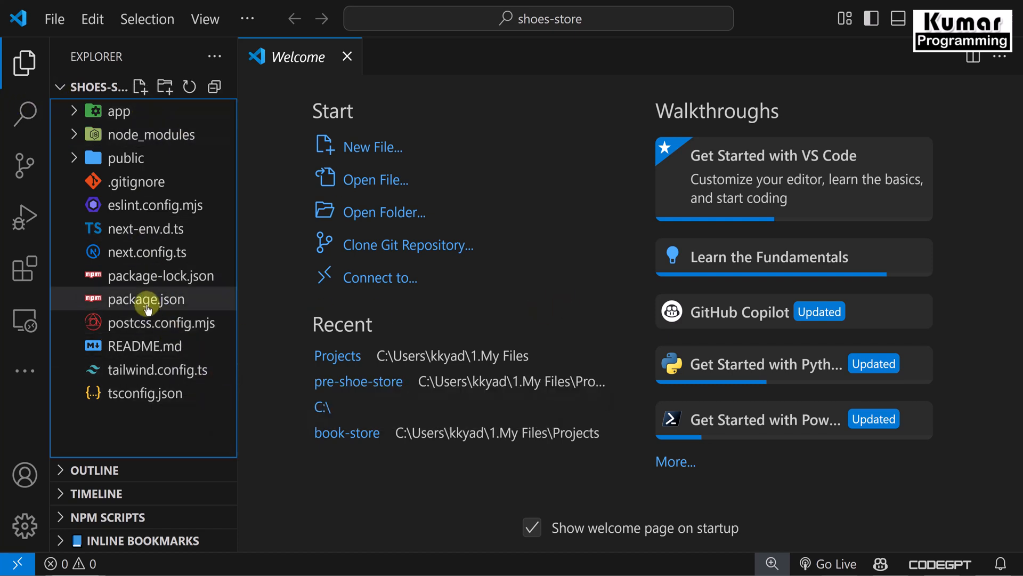
double_click(146, 299)
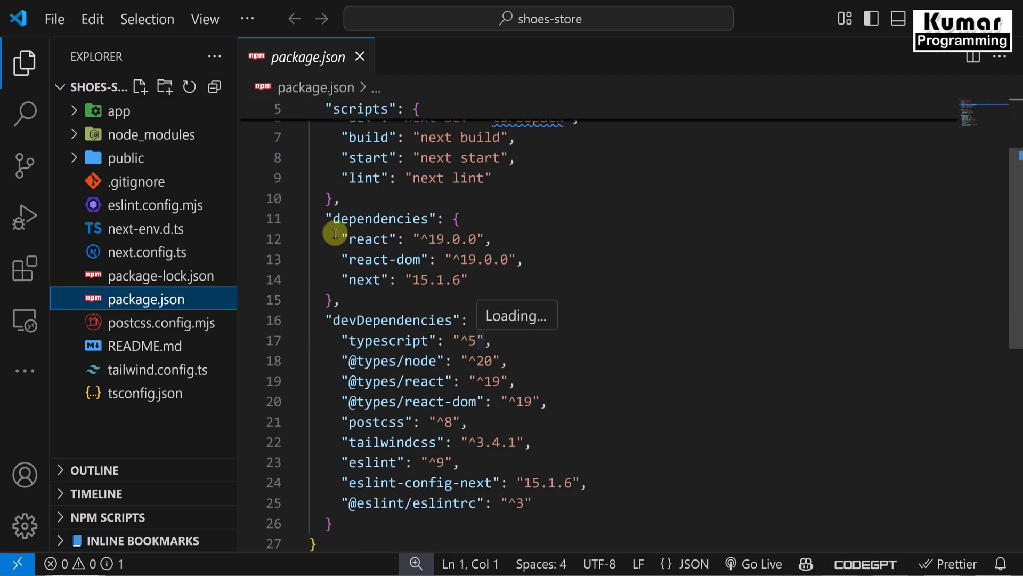
left_click_drag(346, 218, 467, 279)
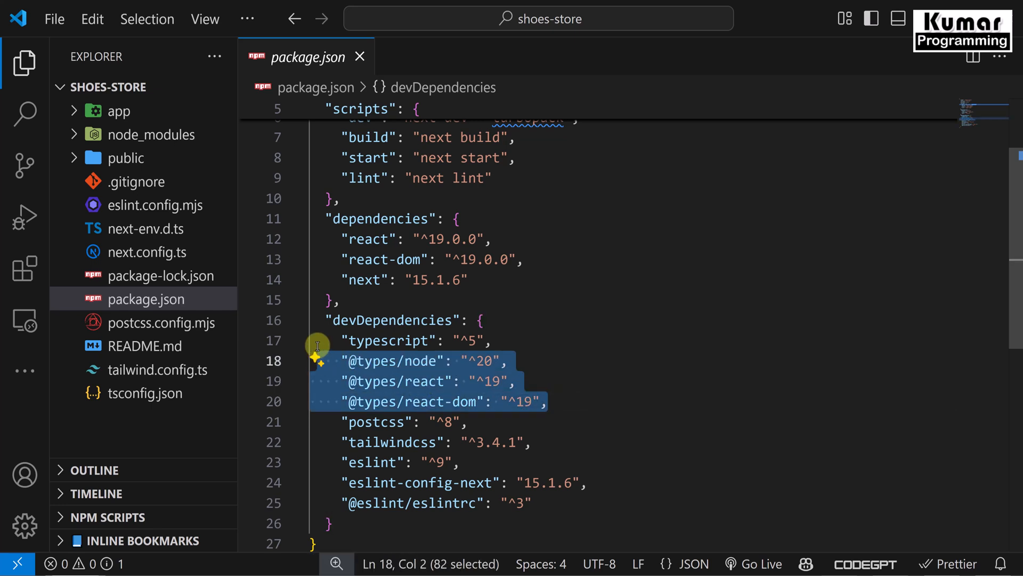
left_click(350, 320)
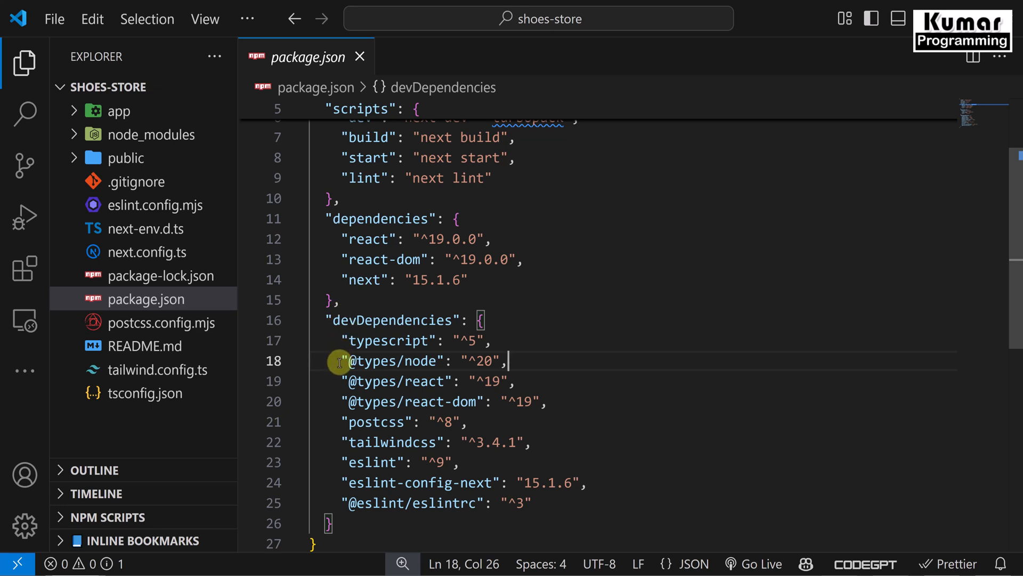
left_click_drag(341, 360, 552, 402)
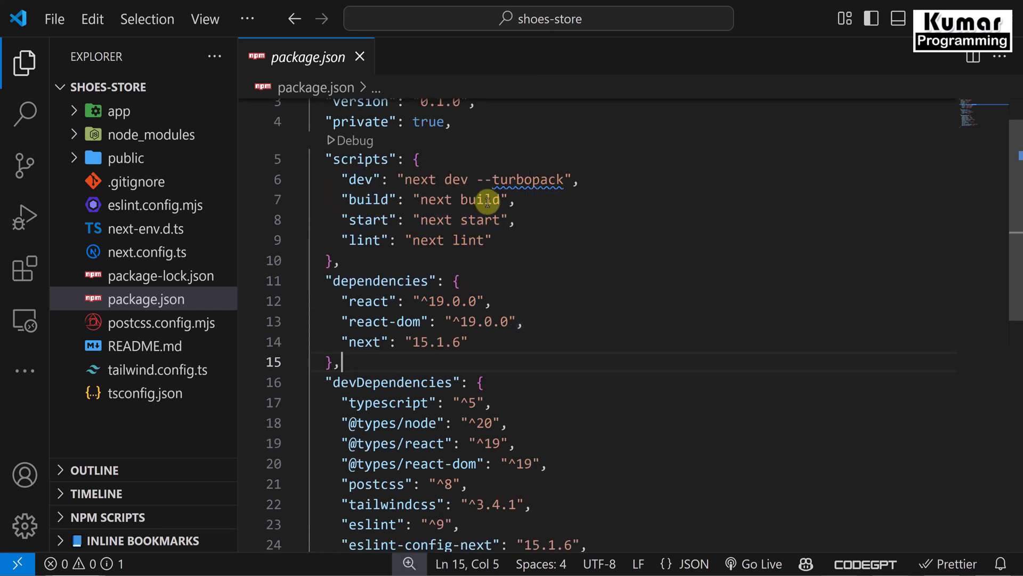
mouse_move(429, 225)
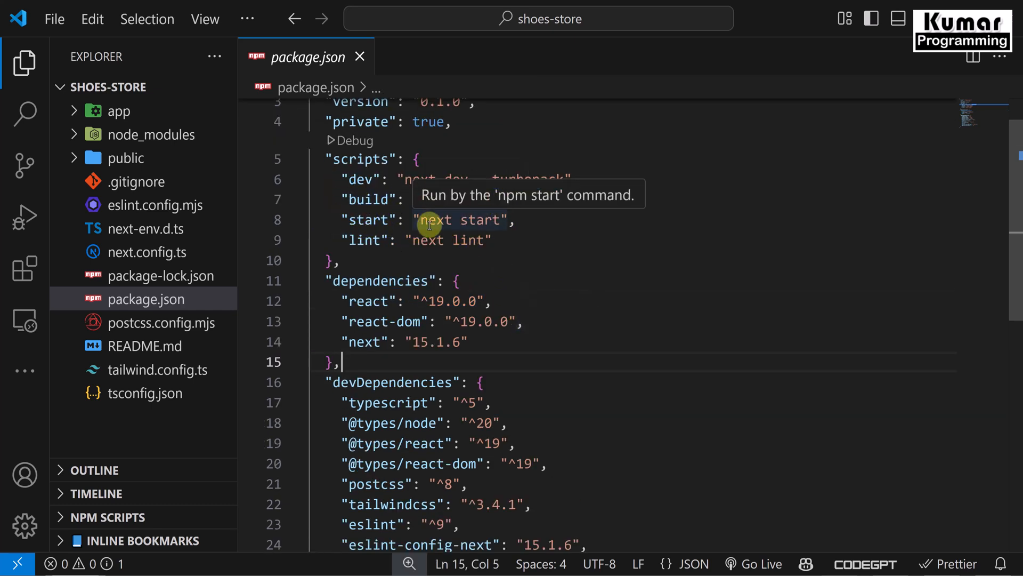
mouse_move(362, 241)
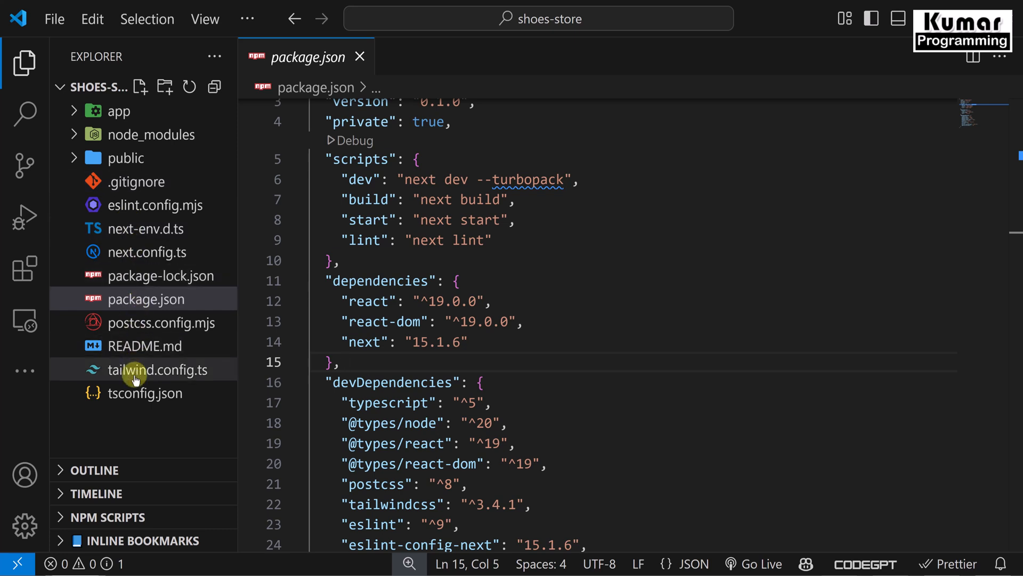
mouse_move(136, 376)
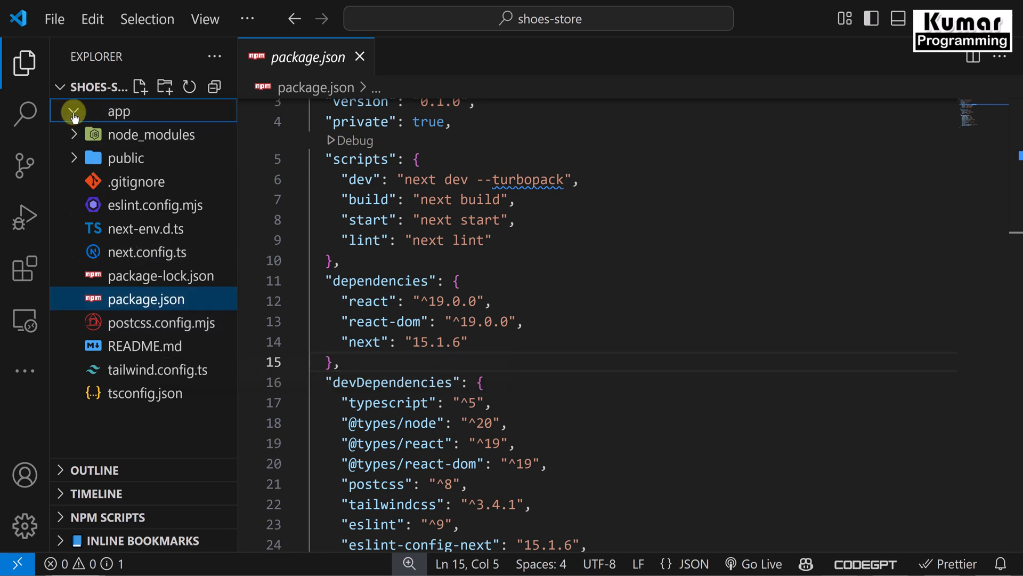
Step: Expand the app folder's files, briefly peek into node_modules, then check the public folder
left_click(73, 111)
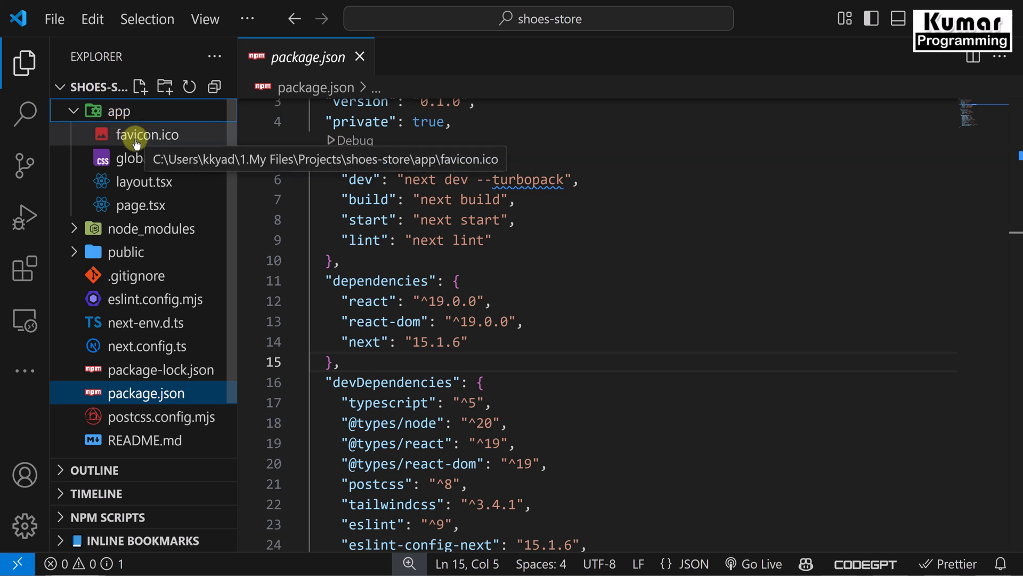
mouse_move(132, 164)
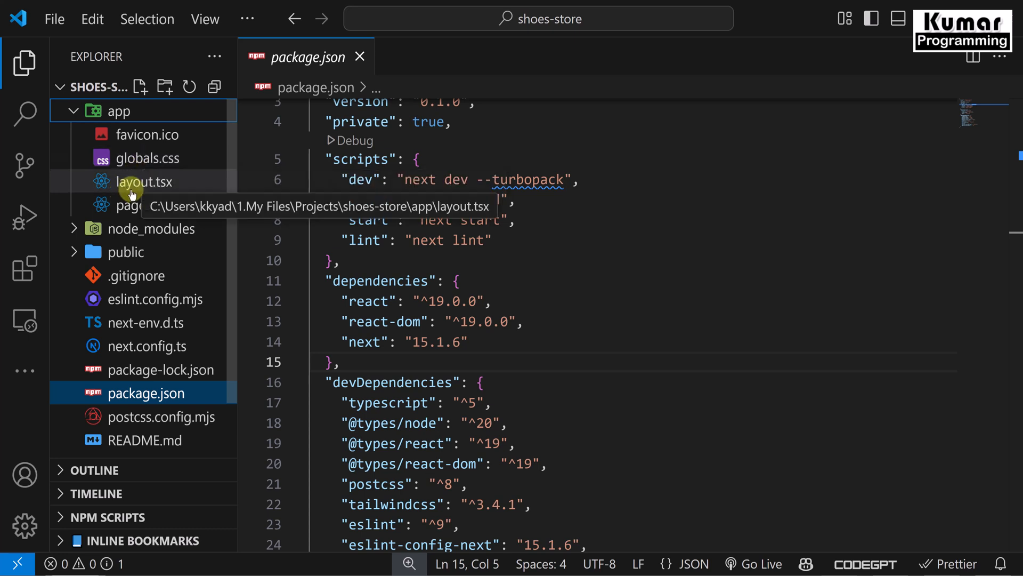
mouse_move(398, 180)
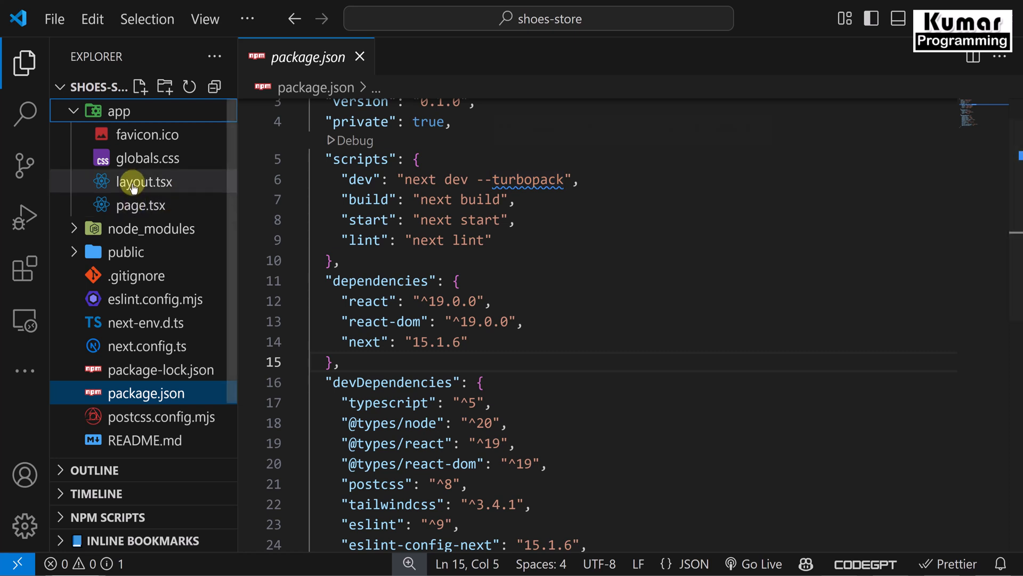
mouse_move(122, 217)
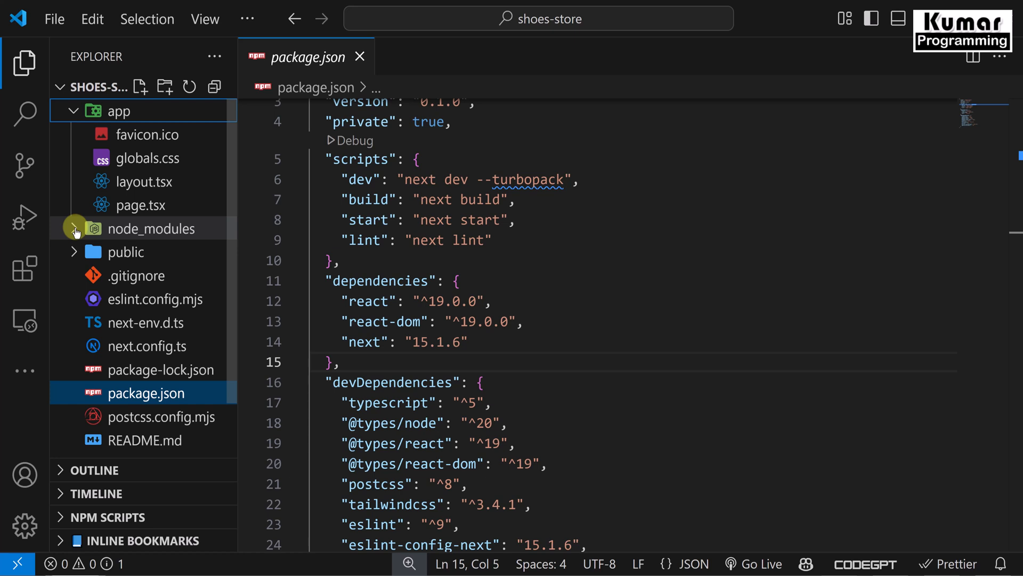
left_click(74, 229)
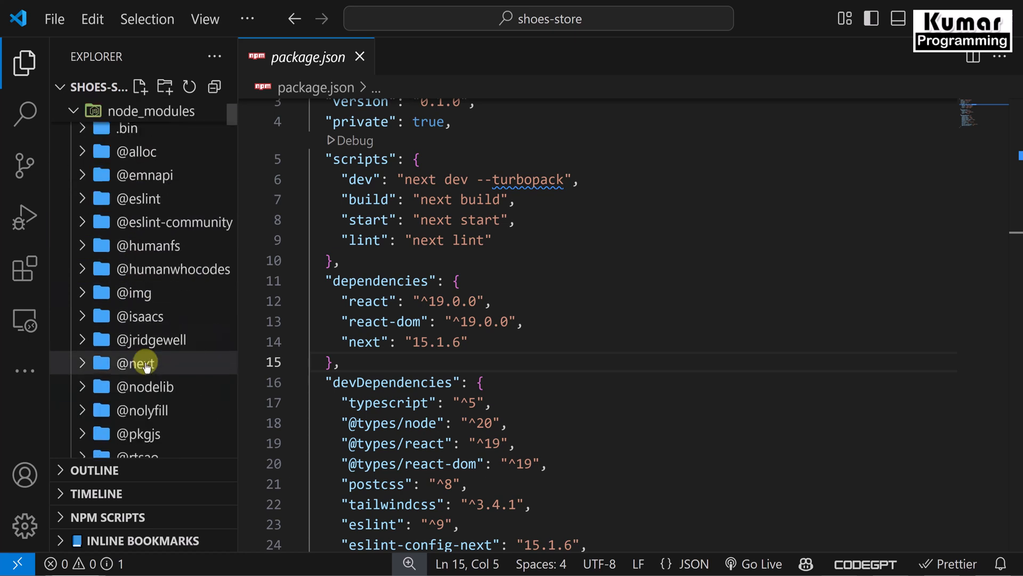
left_click(75, 111)
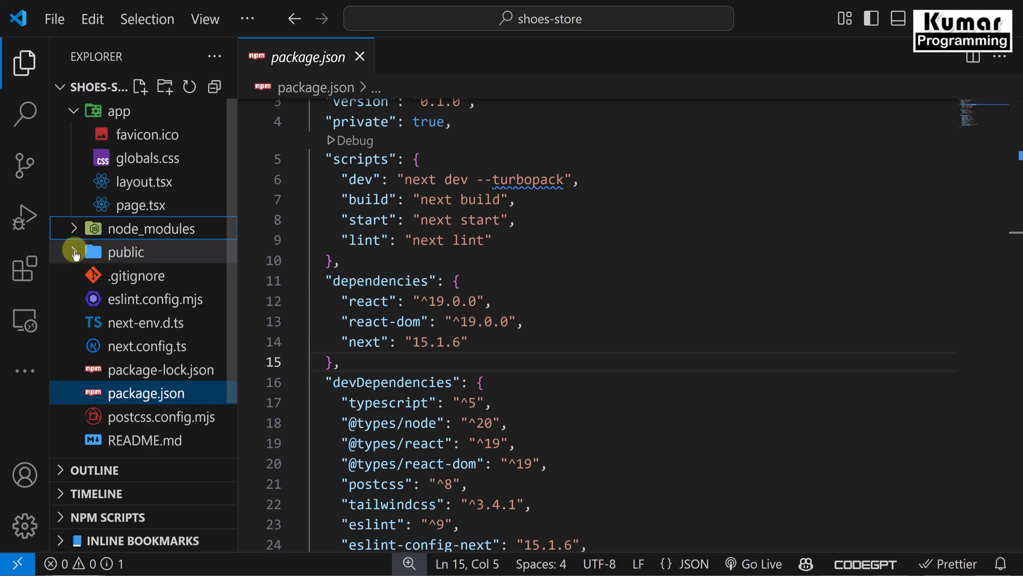
mouse_move(130, 252)
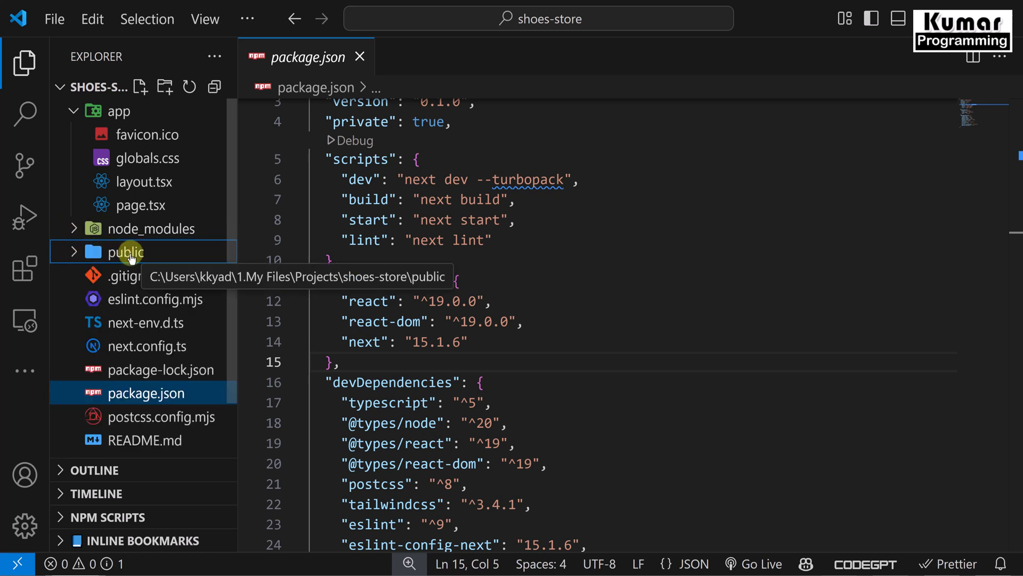
left_click(126, 252)
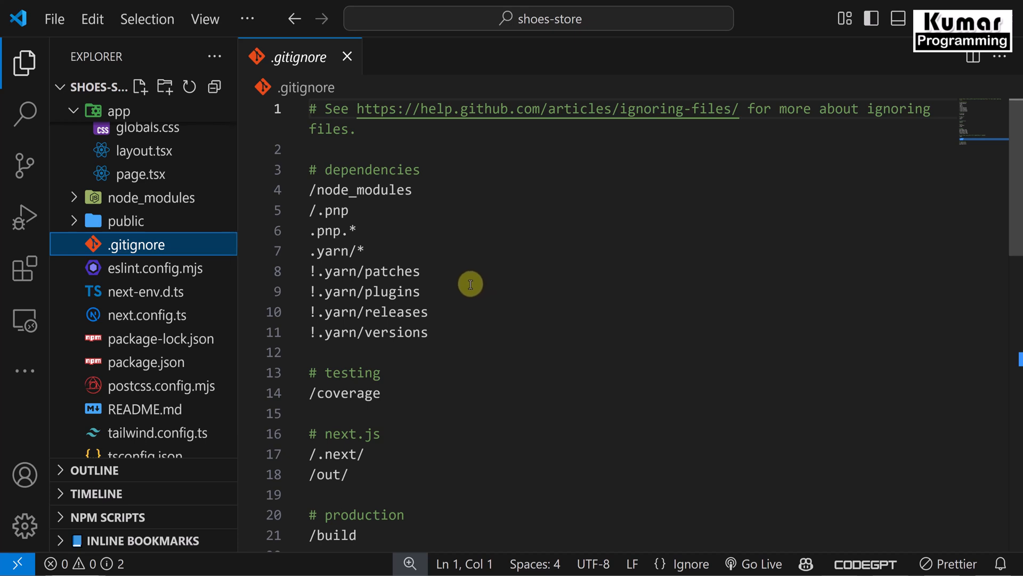
mouse_move(395, 385)
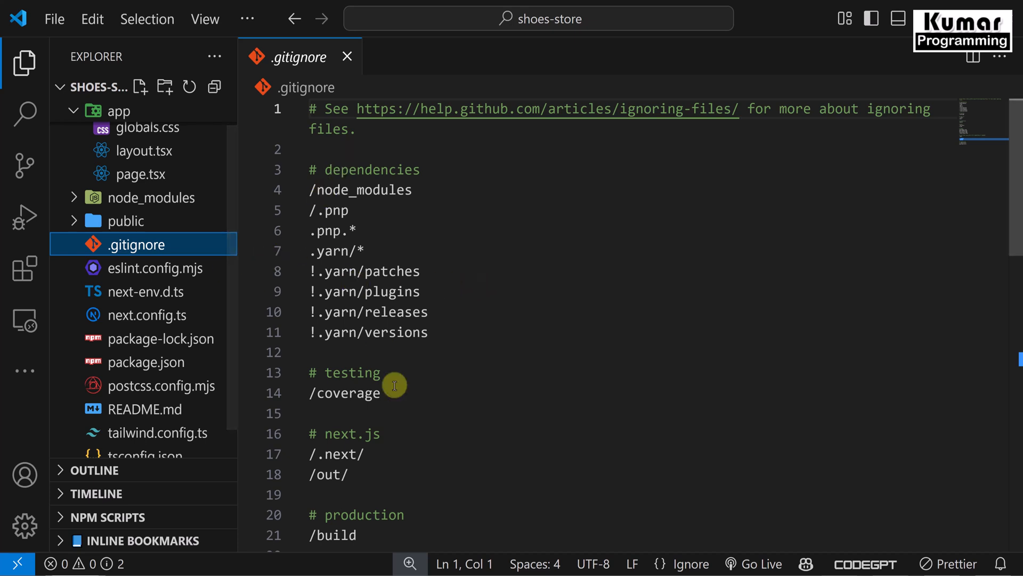
mouse_move(406, 421)
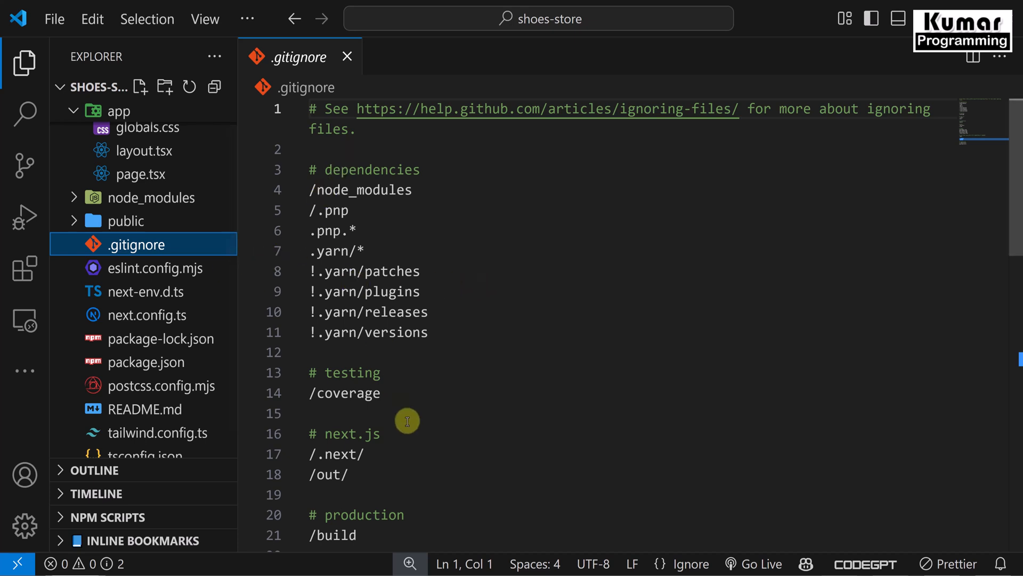
mouse_move(139, 274)
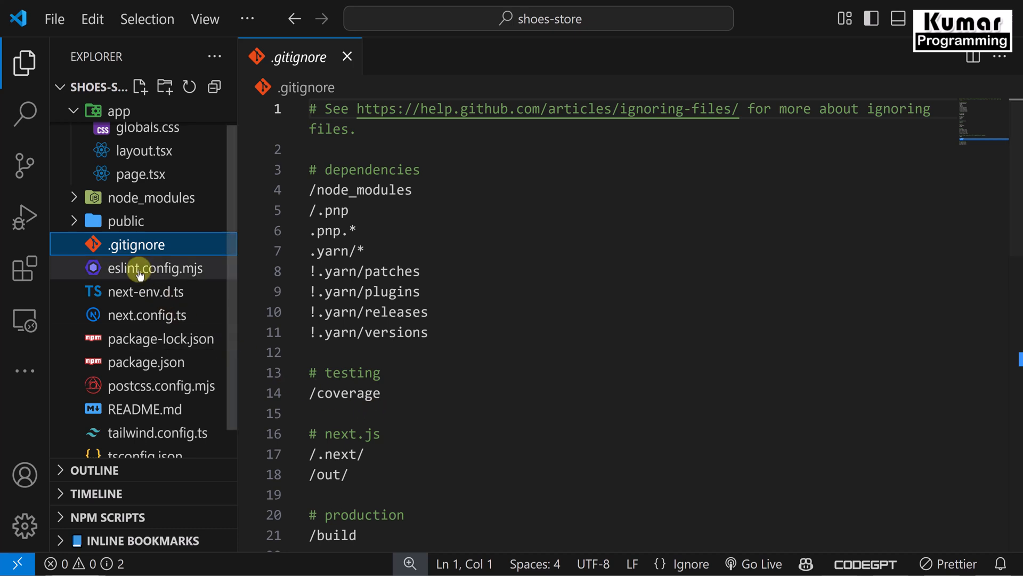
Step: Open eslint.config.mjs, next-env.d.ts, next.config.ts, package-lock.json, package.json, README.md and tailwind.config.ts in turn
left_click(155, 268)
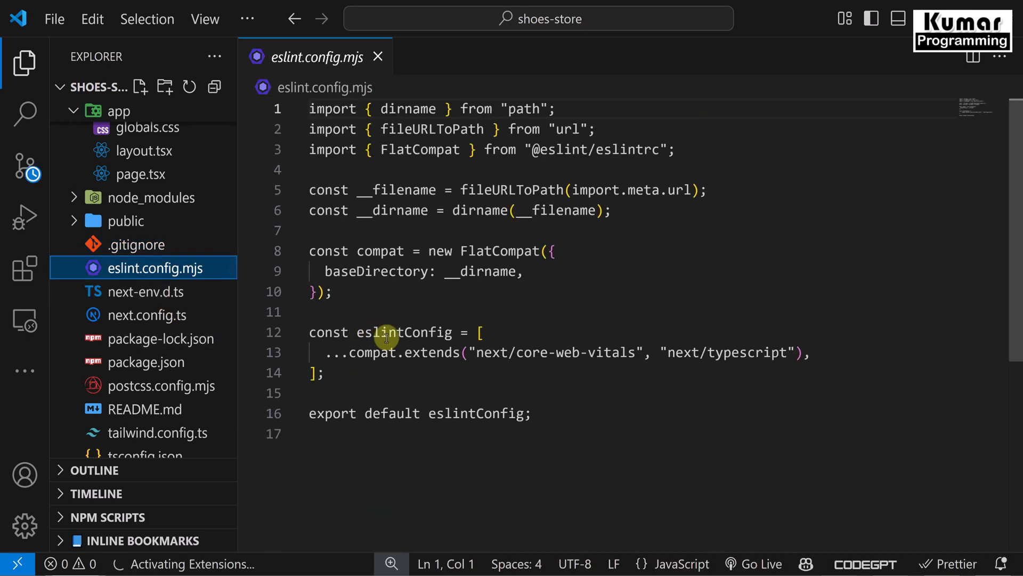
left_click(145, 292)
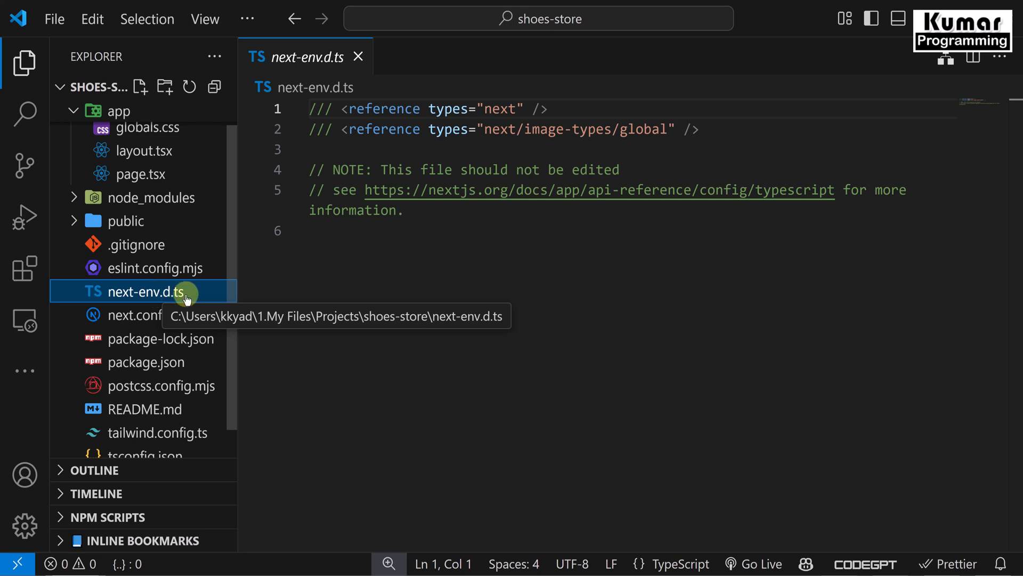
mouse_move(392, 292)
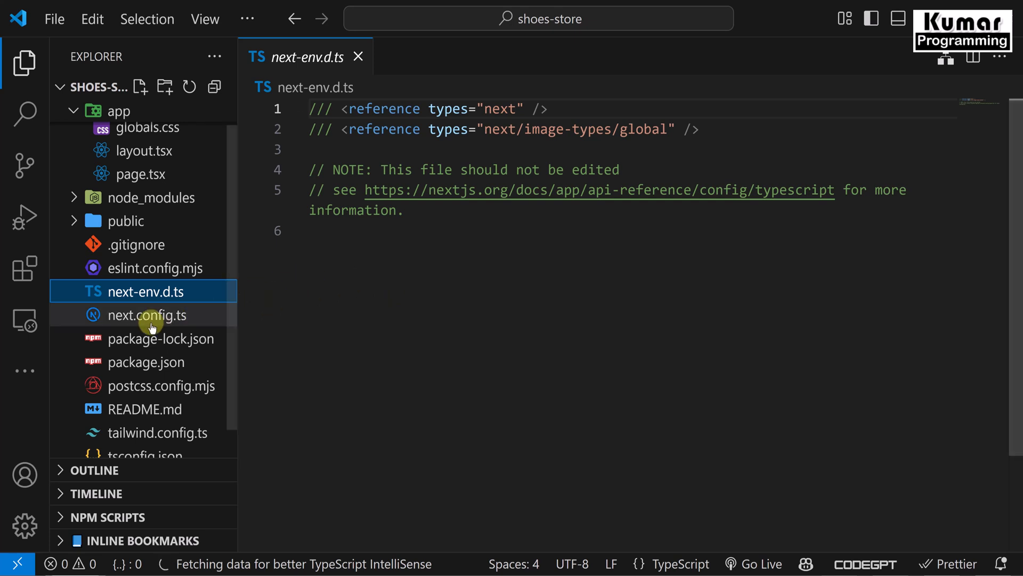
left_click(146, 315)
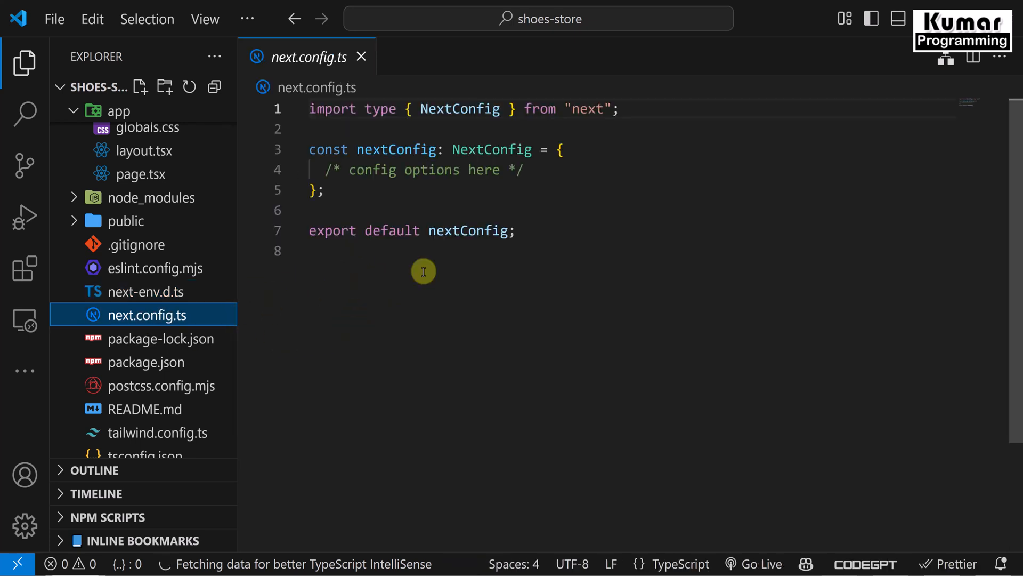
mouse_move(450, 231)
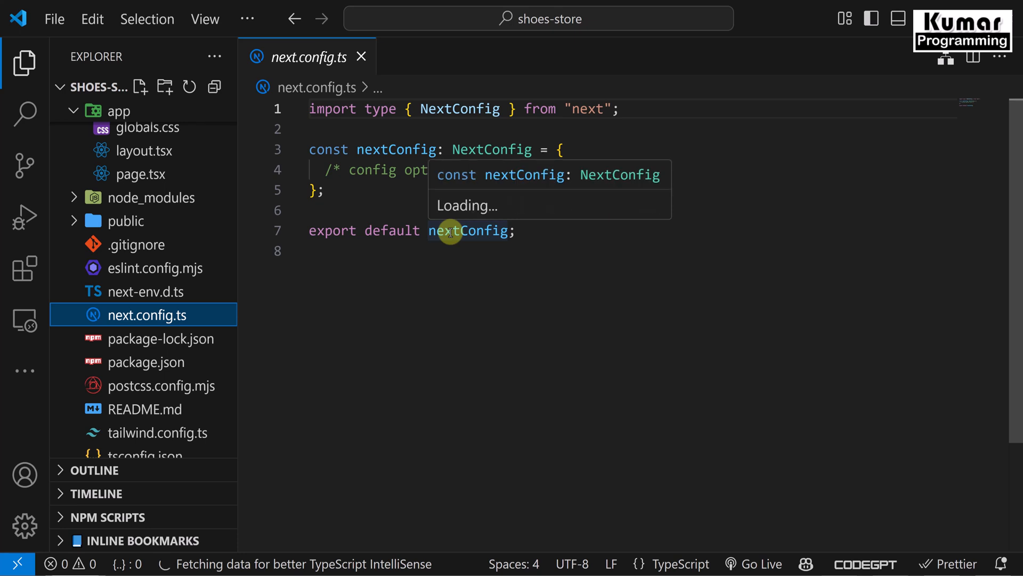
mouse_move(462, 281)
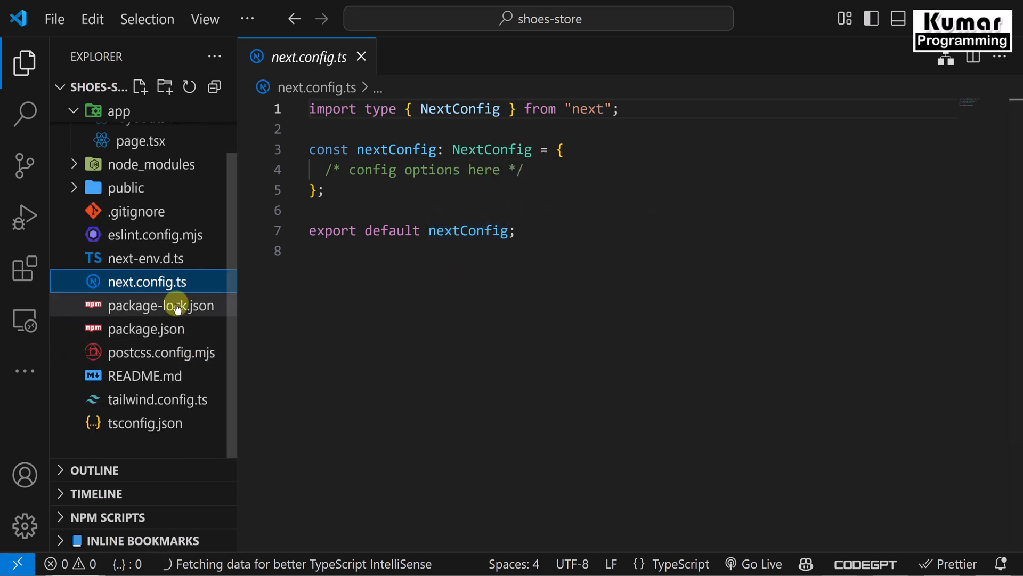
mouse_move(175, 308)
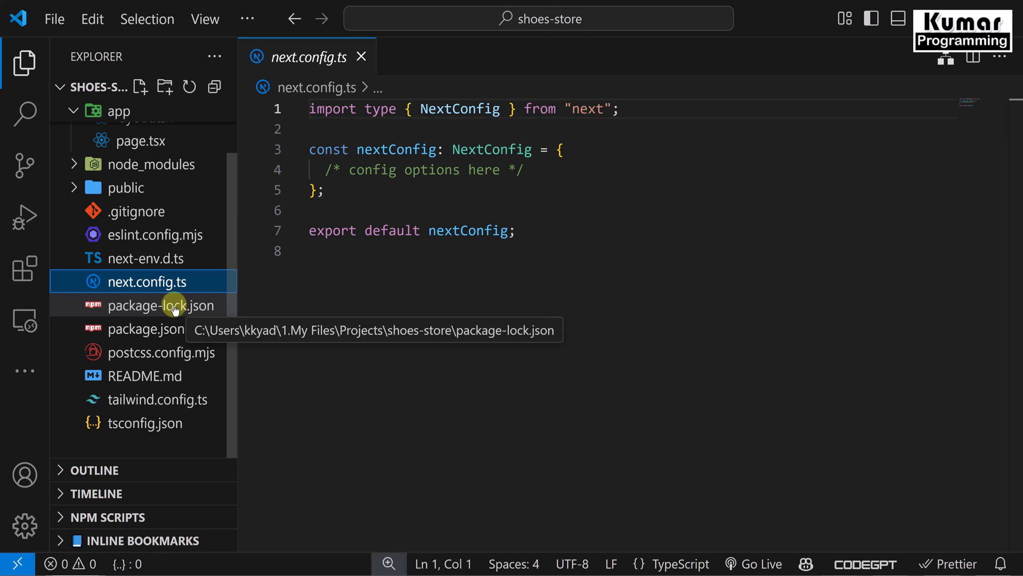
left_click(160, 305)
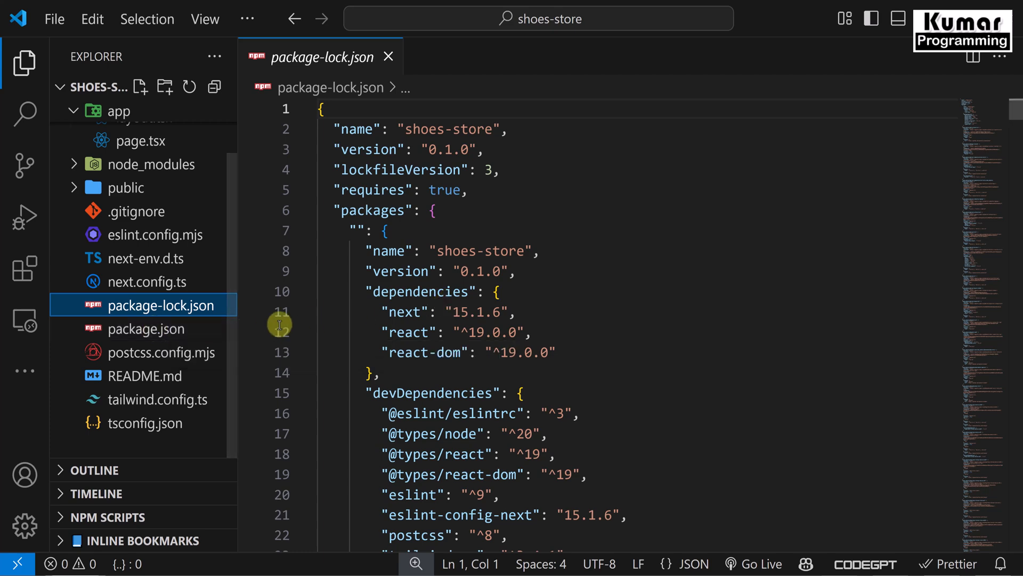
left_click(146, 329)
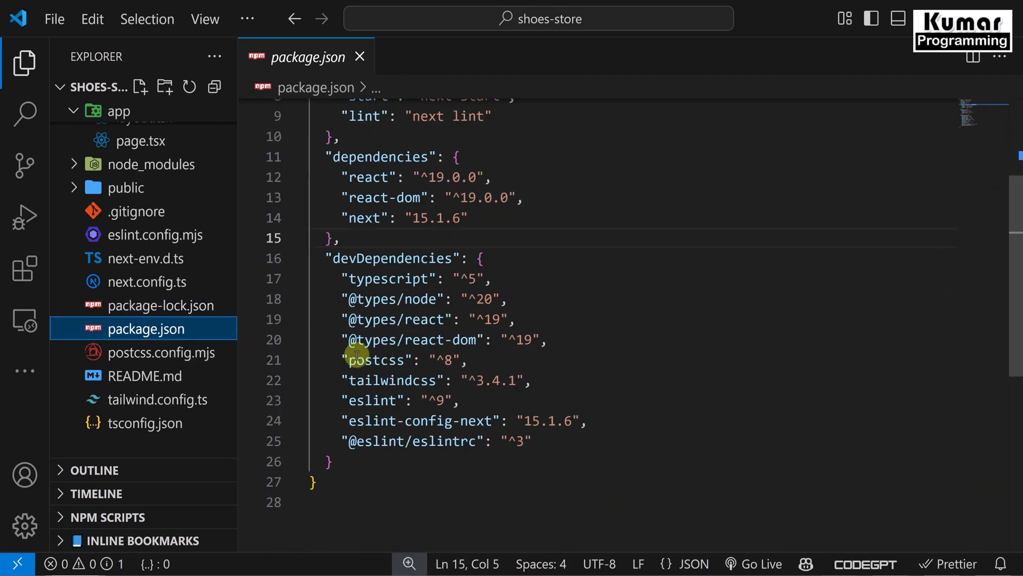
left_click(161, 352)
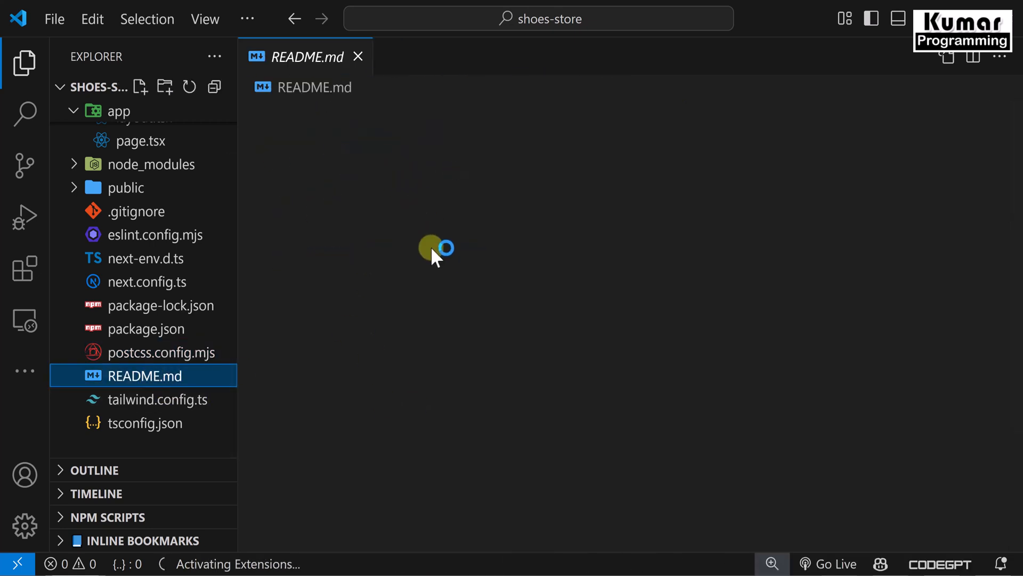
mouse_move(444, 327)
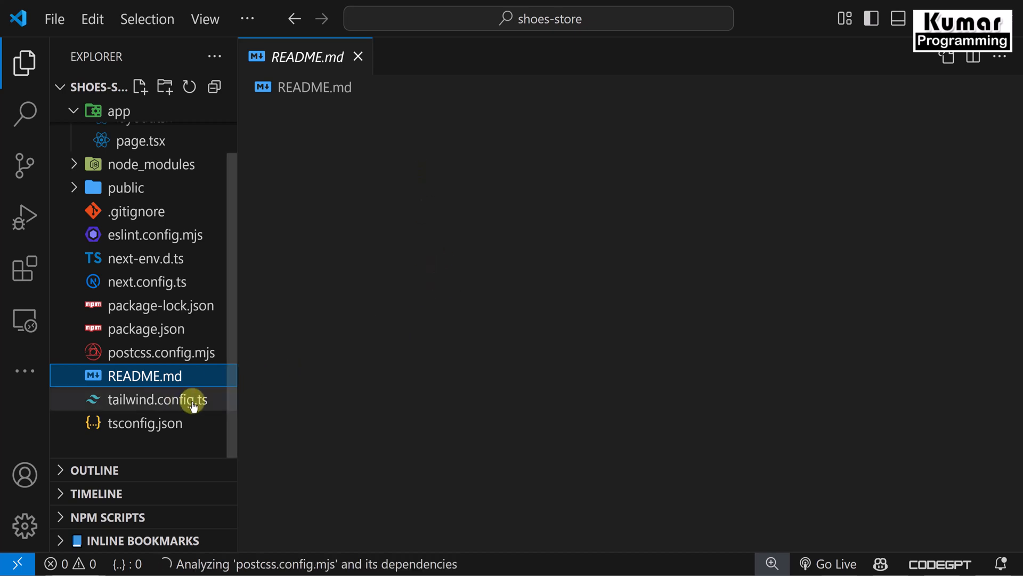
double_click(155, 399)
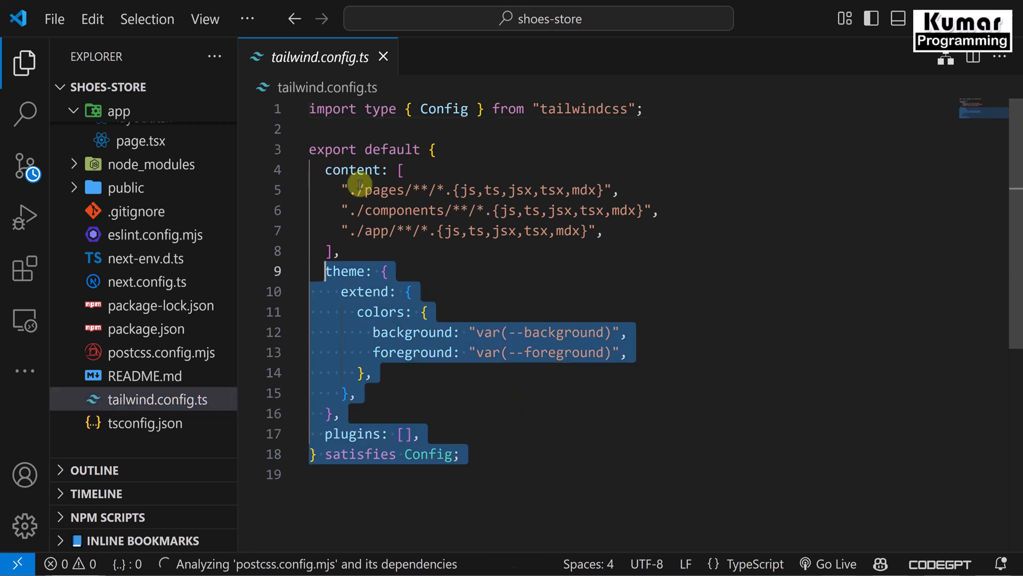
left_click(408, 291)
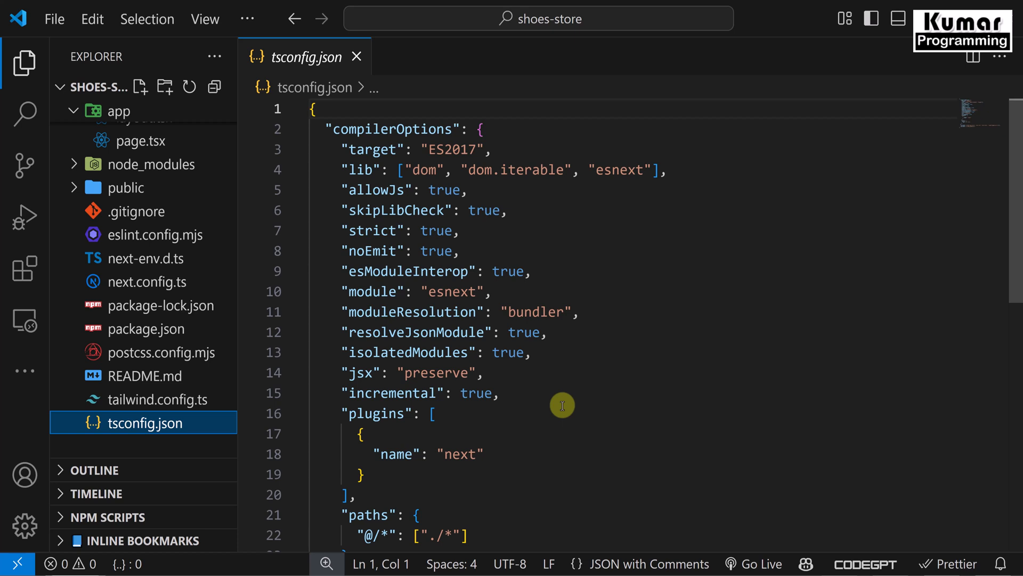
mouse_move(612, 378)
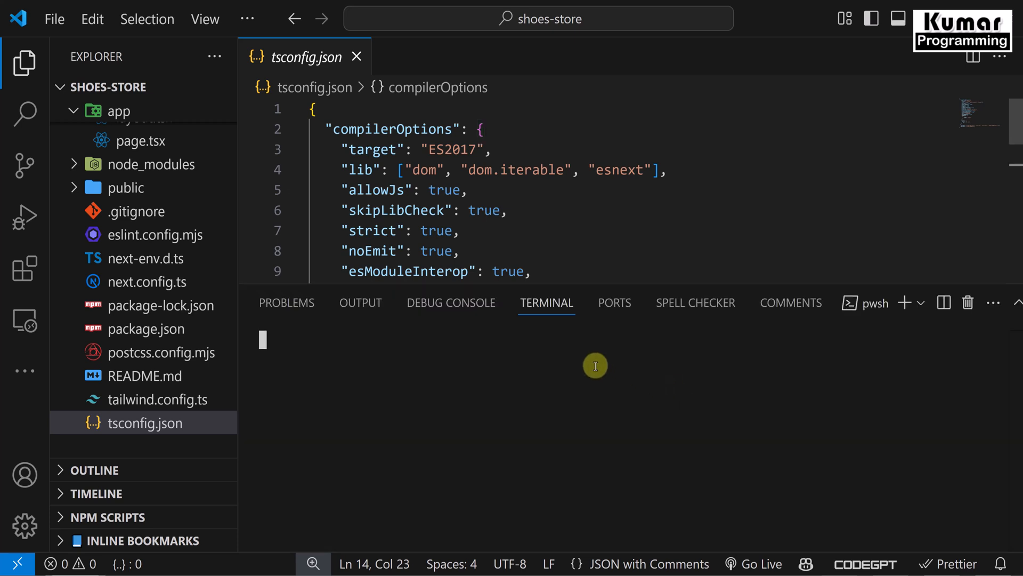
mouse_move(564, 293)
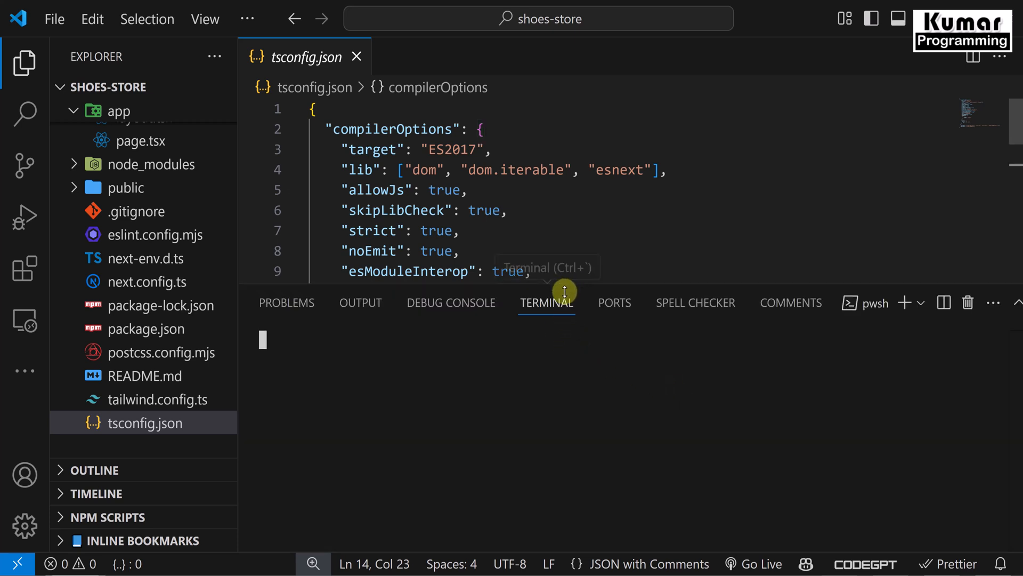
Step: Open a Git Bash terminal, check package.json scripts, and run npm run dev
left_click(922, 302)
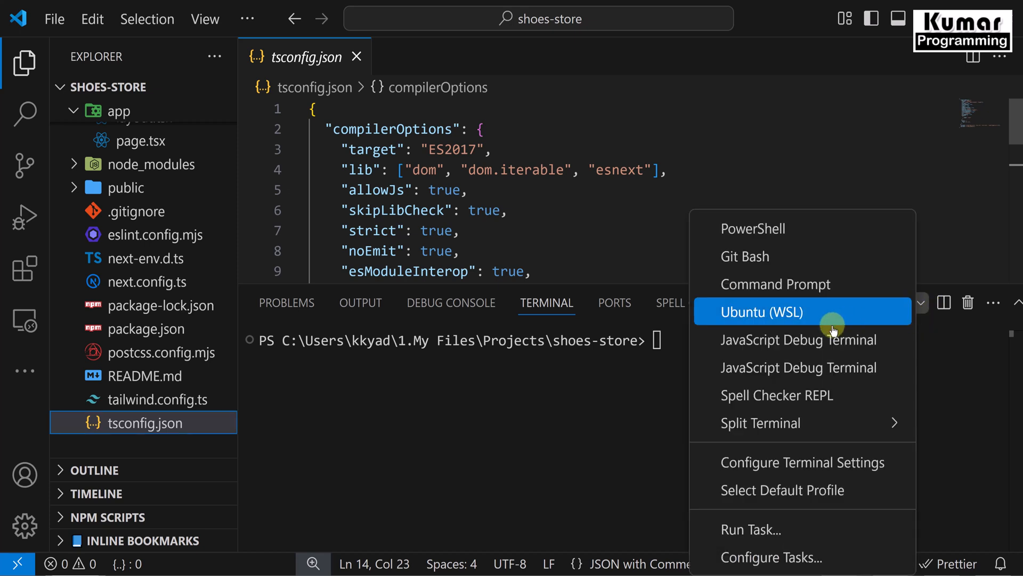
left_click(763, 312)
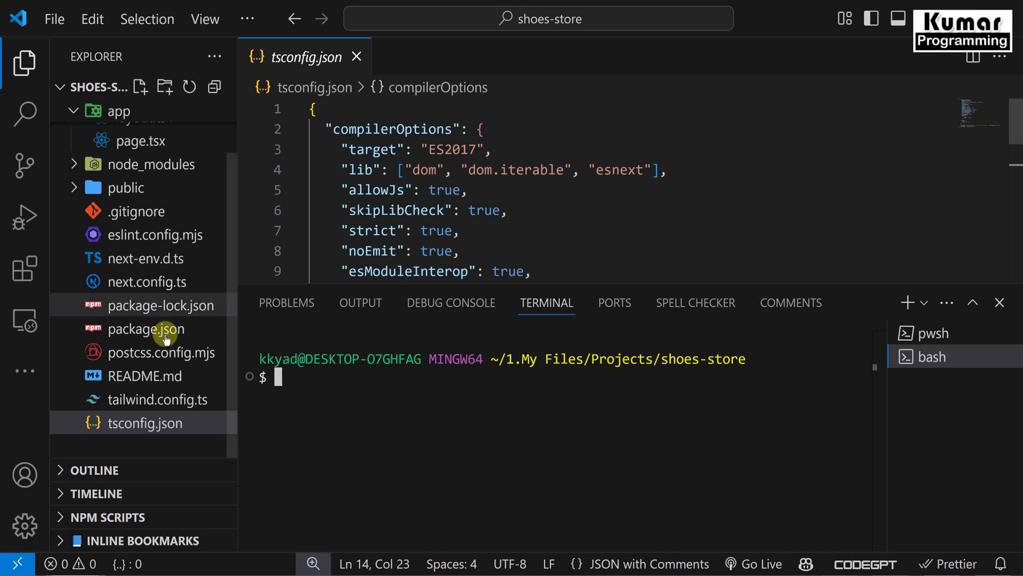
left_click(146, 328)
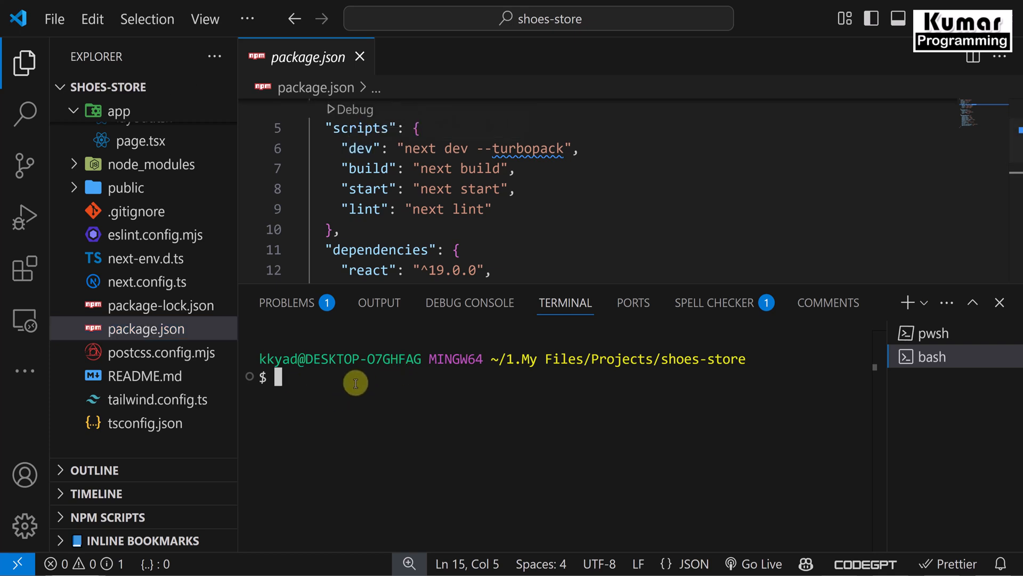
type("npm run")
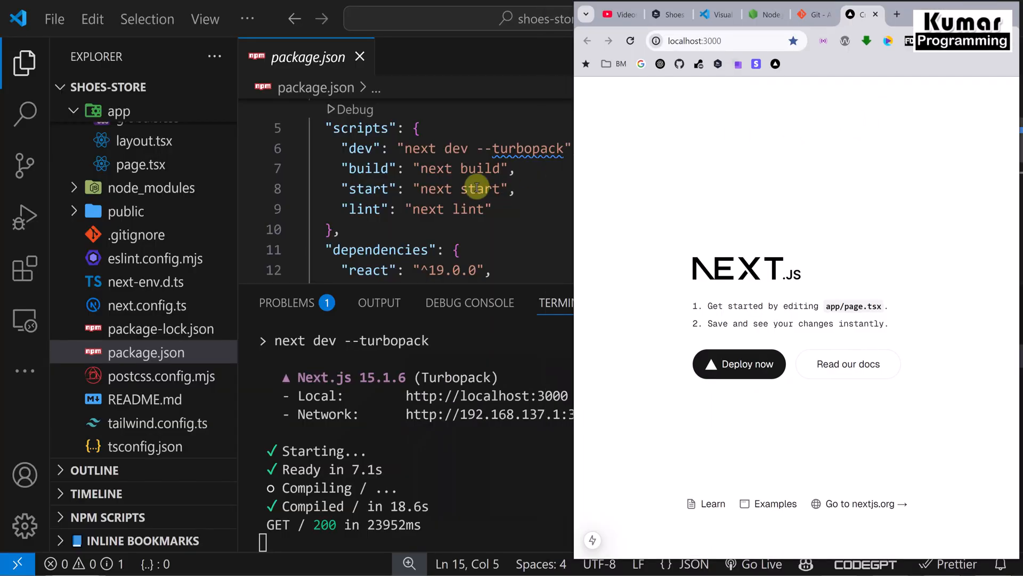
Step: Resize Chrome showing localhost:3000 to sit beside VS Code
left_click_drag(574, 192, 705, 191)
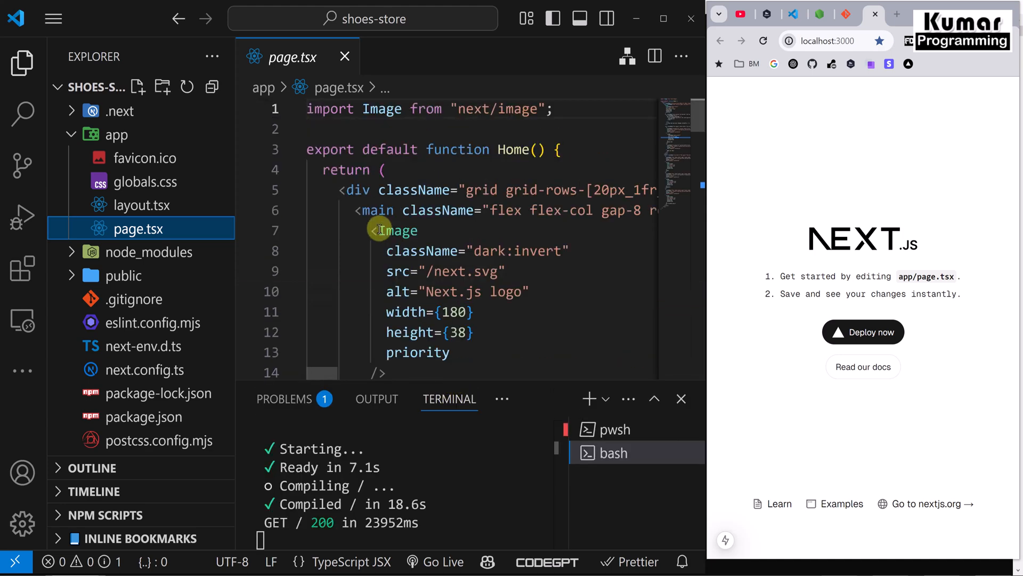
Step: Replace page.tsx with an sfc-snippet HomePage component returning a fragment with 'Home Page'
key("Ctrl+a")
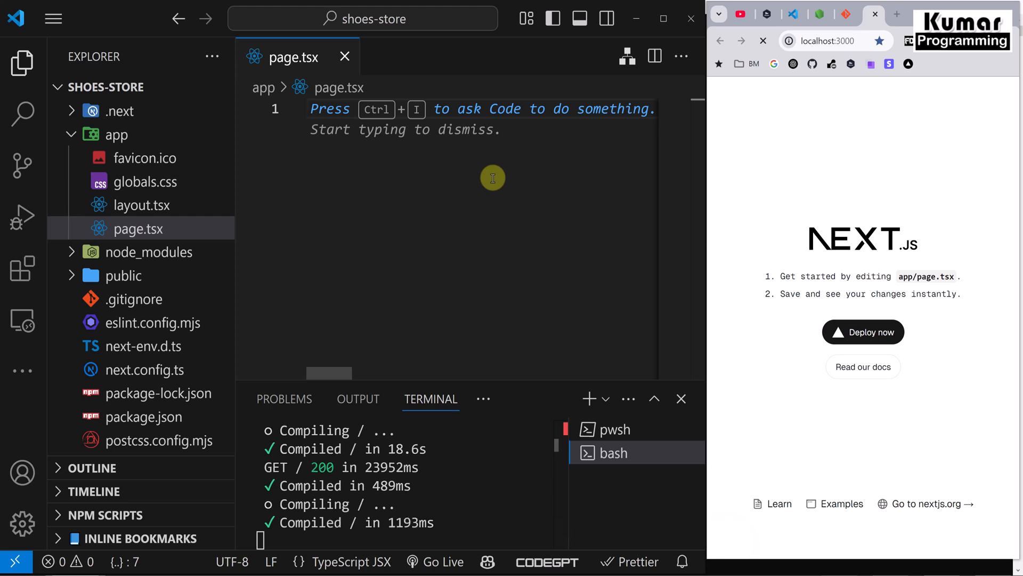
type("sfc")
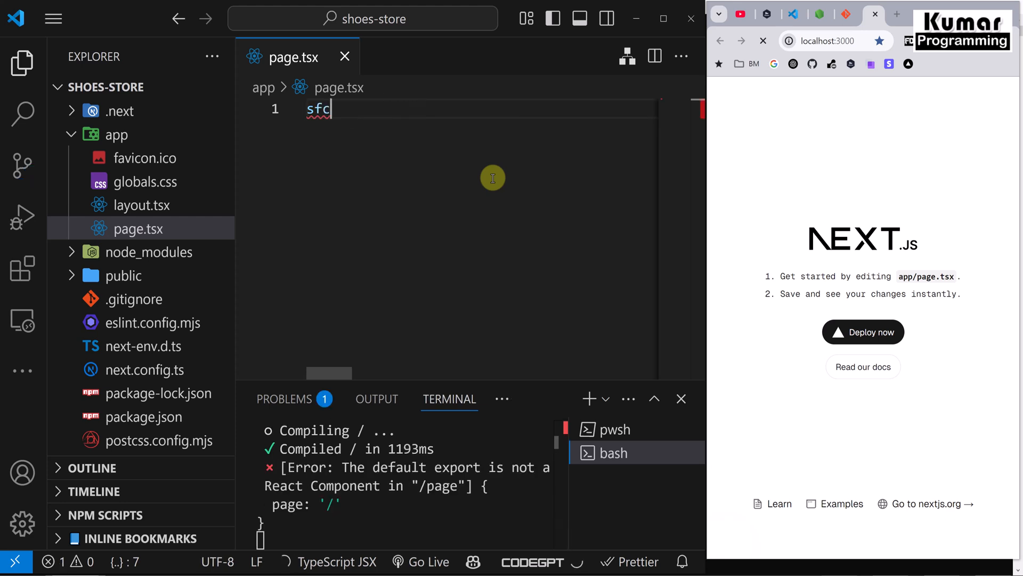
type("sfc")
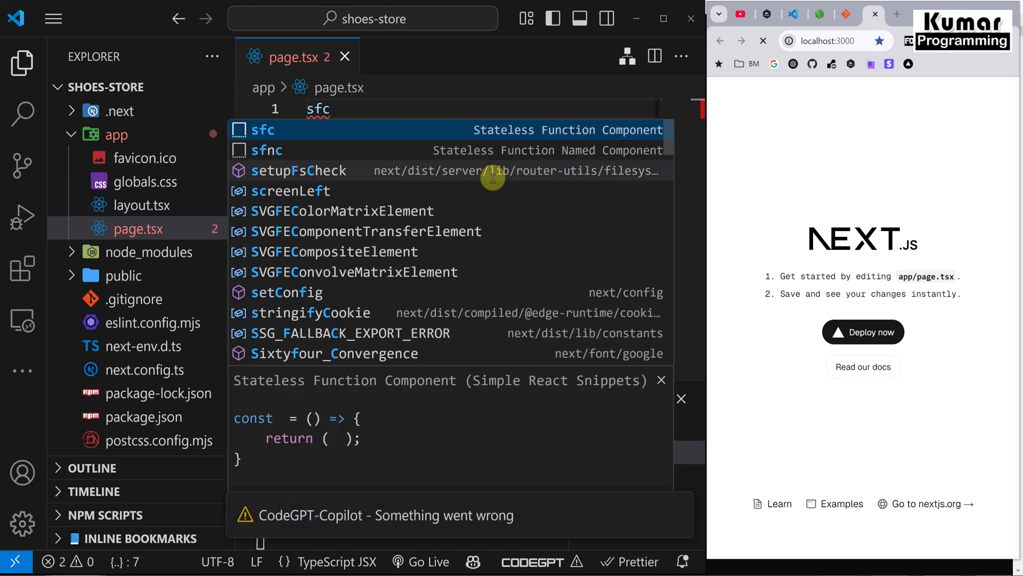
left_click(263, 129)
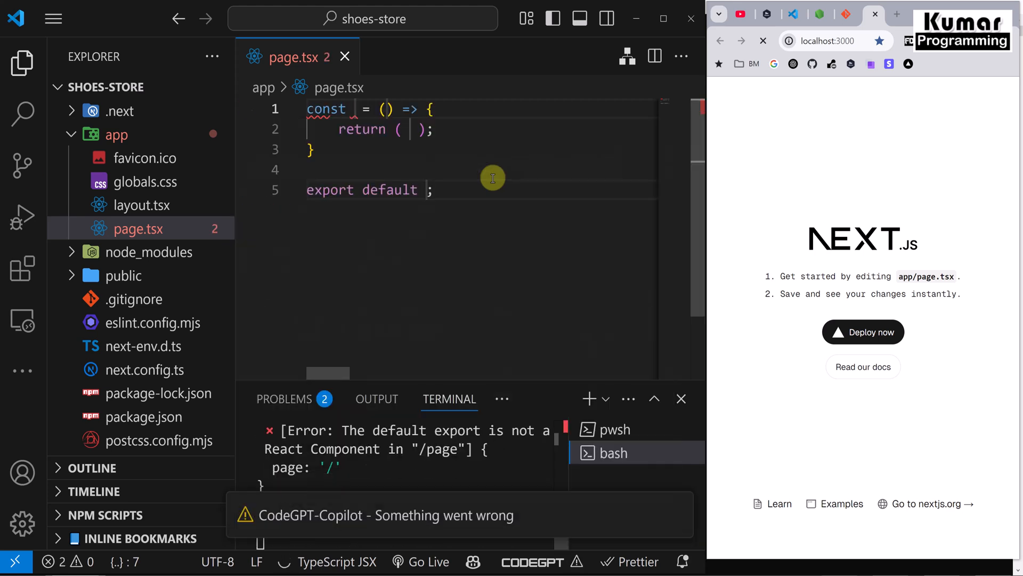
type("HomePage")
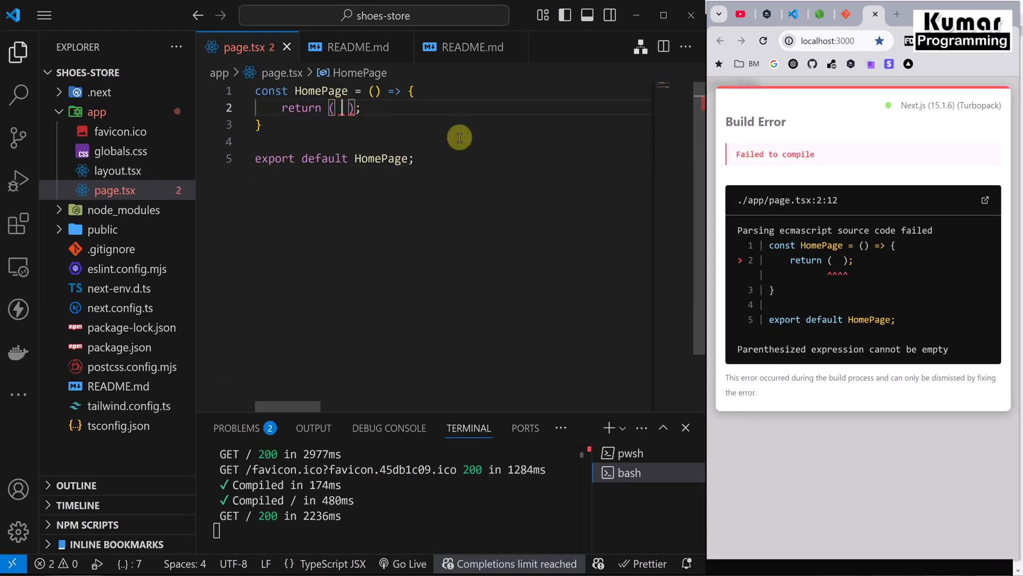
type("<></>")
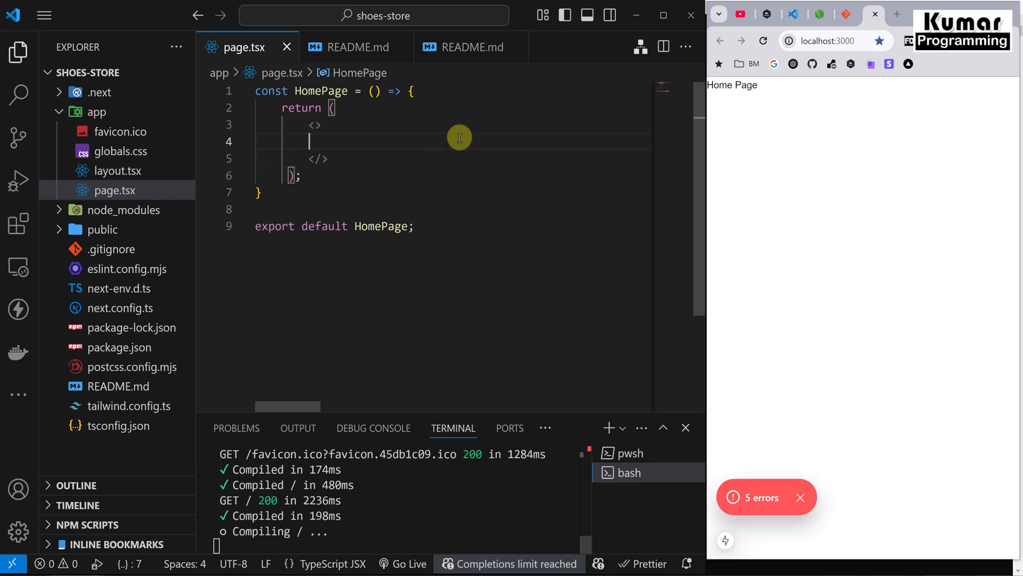
type("Home Page")
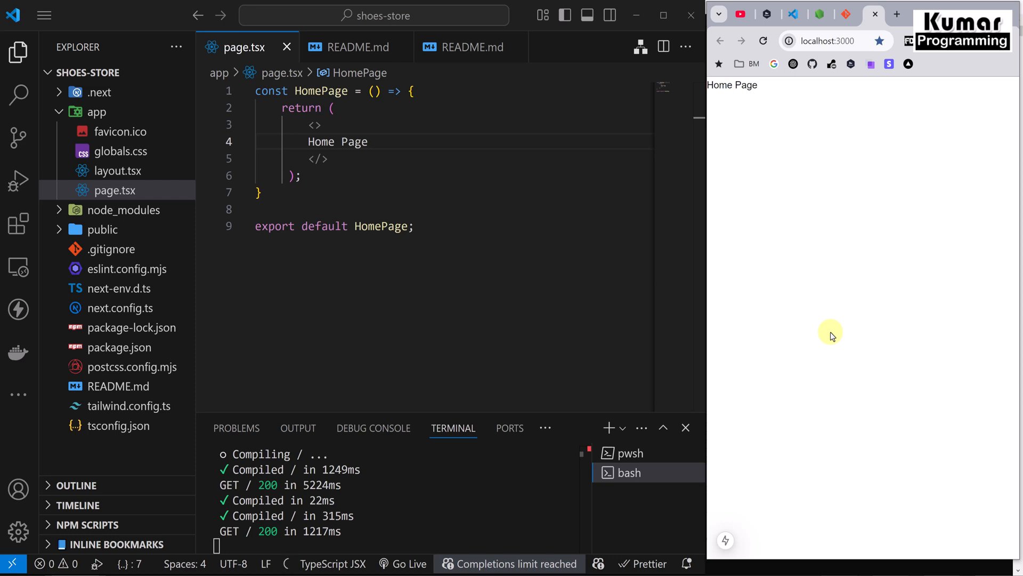
mouse_move(505, 260)
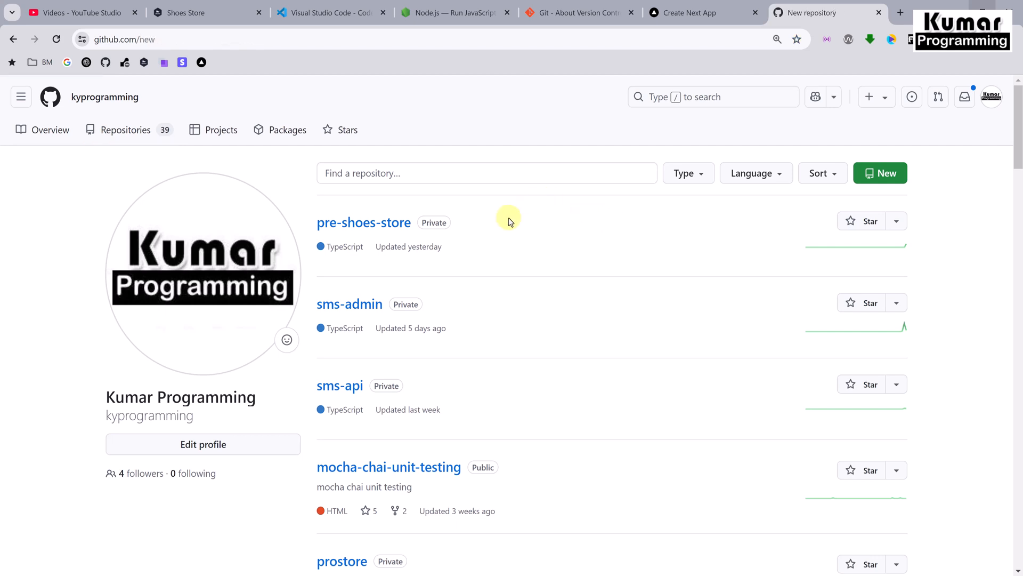
Step: Create the public 'shoes-store' repository and select the git init command in quick setup
type("shoes")
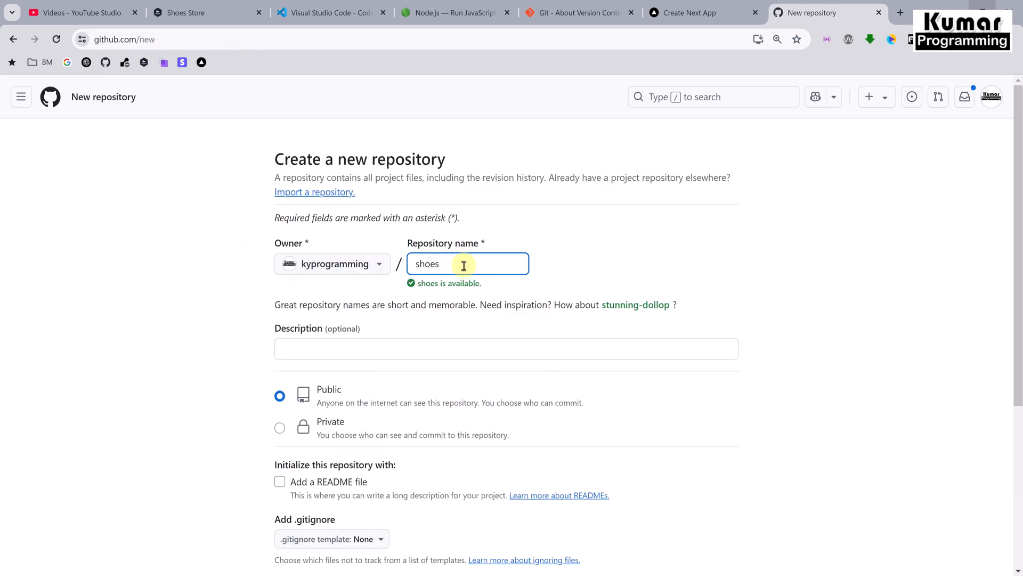
scroll("down", 3)
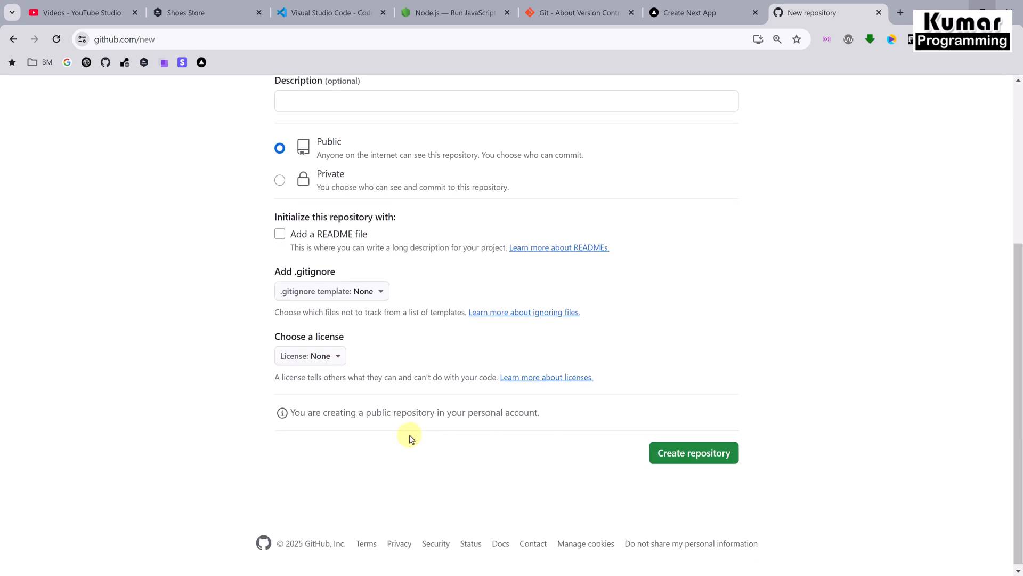
left_click(694, 453)
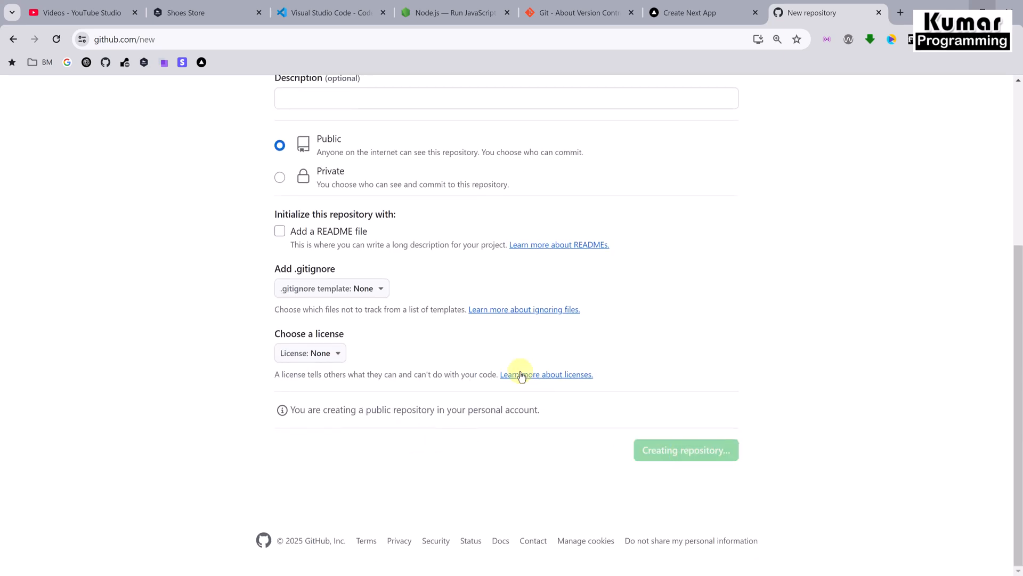
left_click(686, 450)
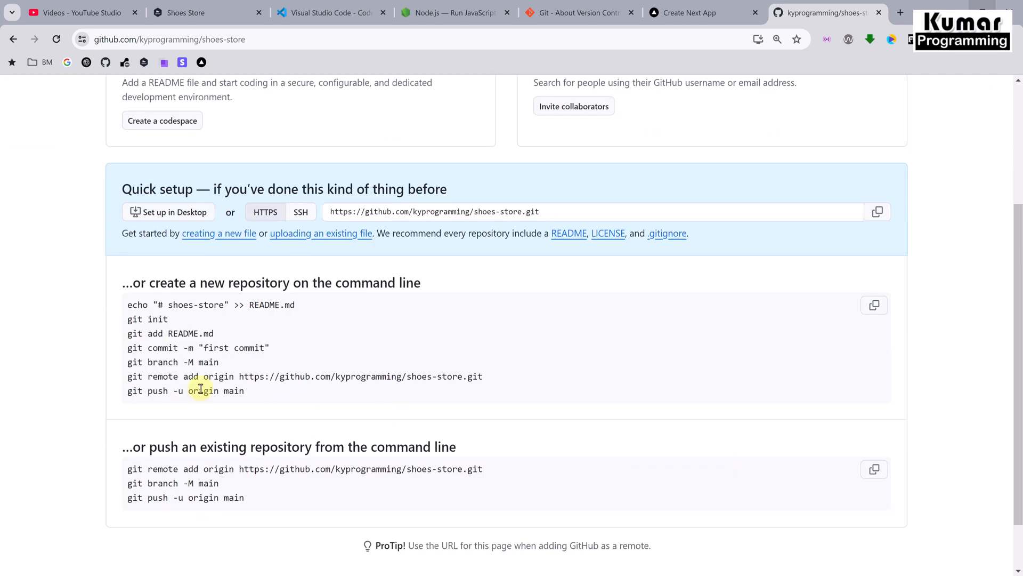
double_click(147, 318)
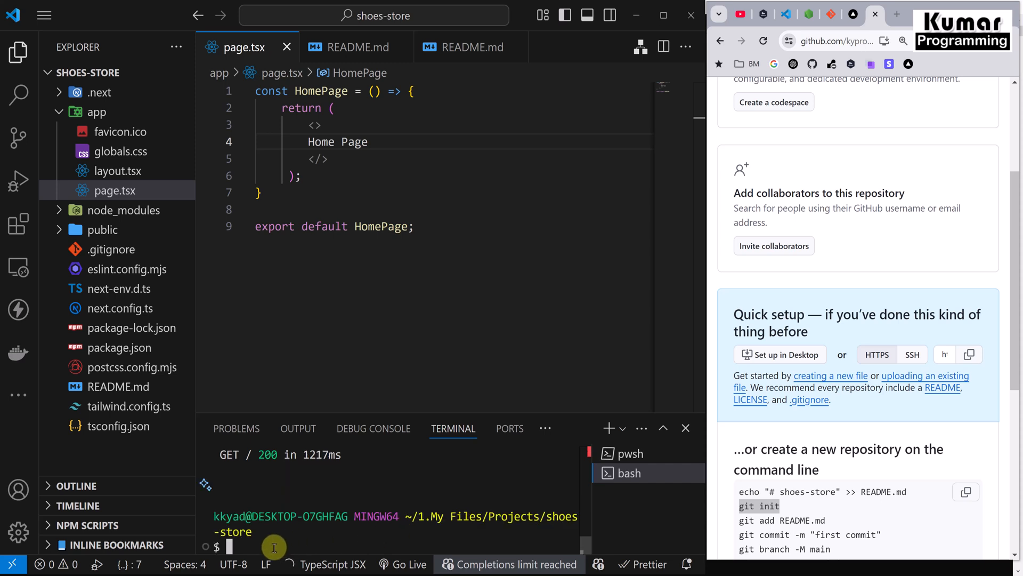
Step: Run git init and git add, commit as 'first commit', and push to origin master
type("git init")
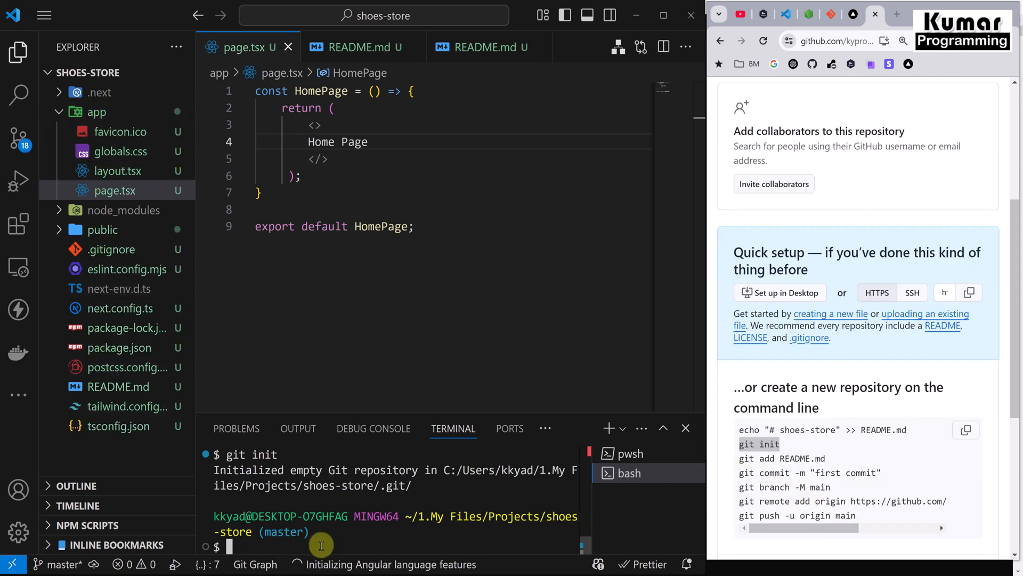
type("git add")
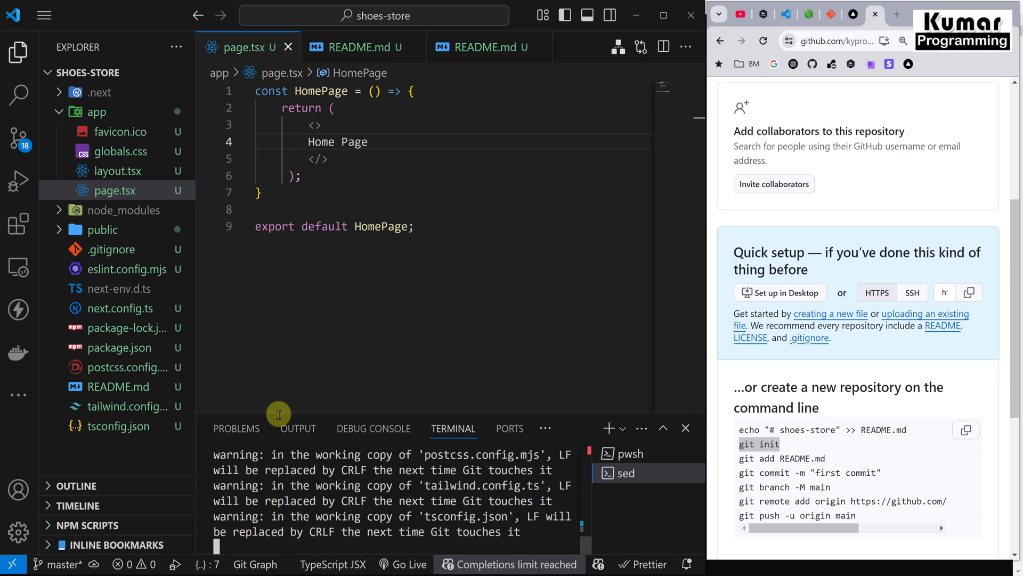
left_click(630, 473)
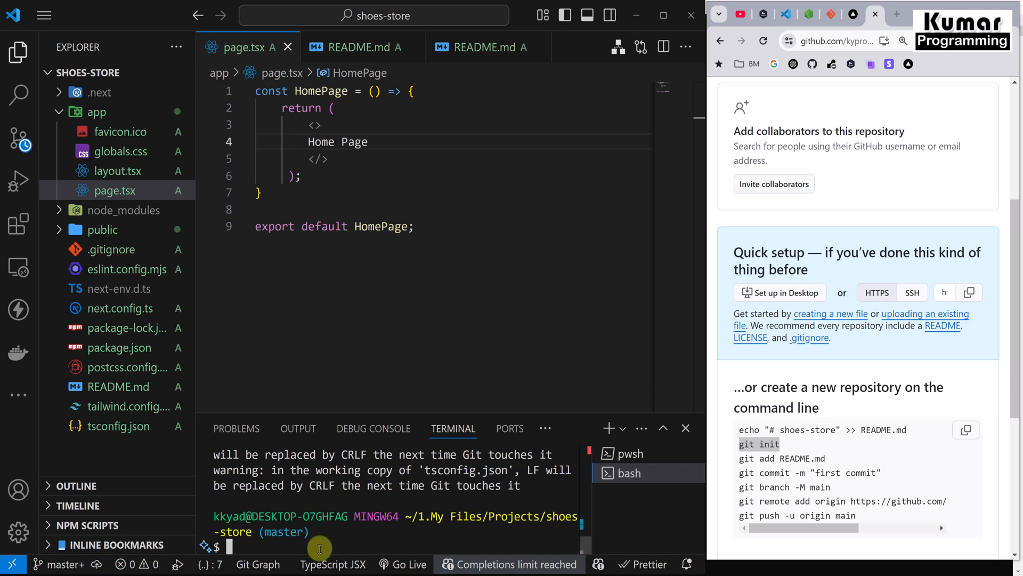
type("g")
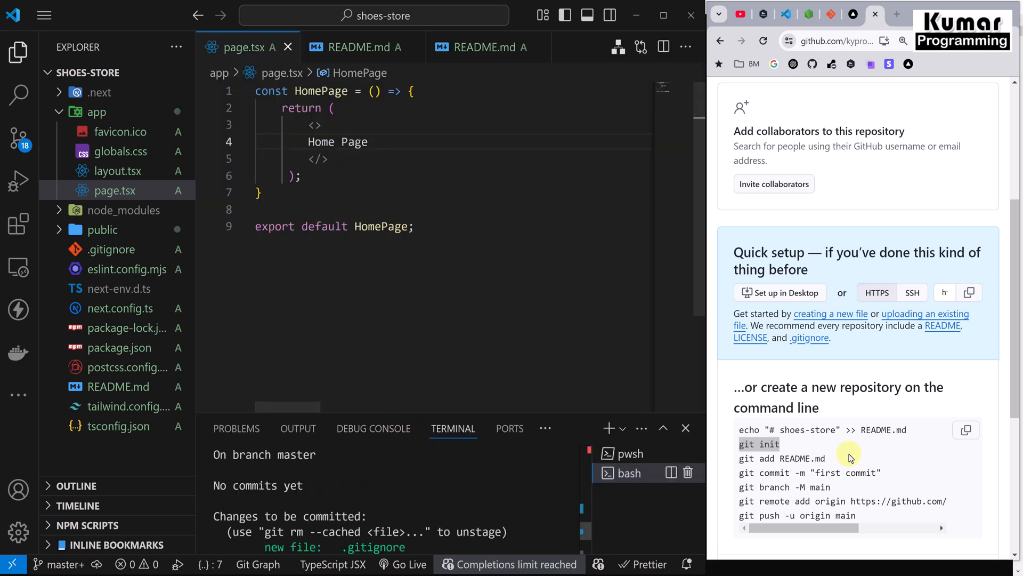
double_click(809, 473)
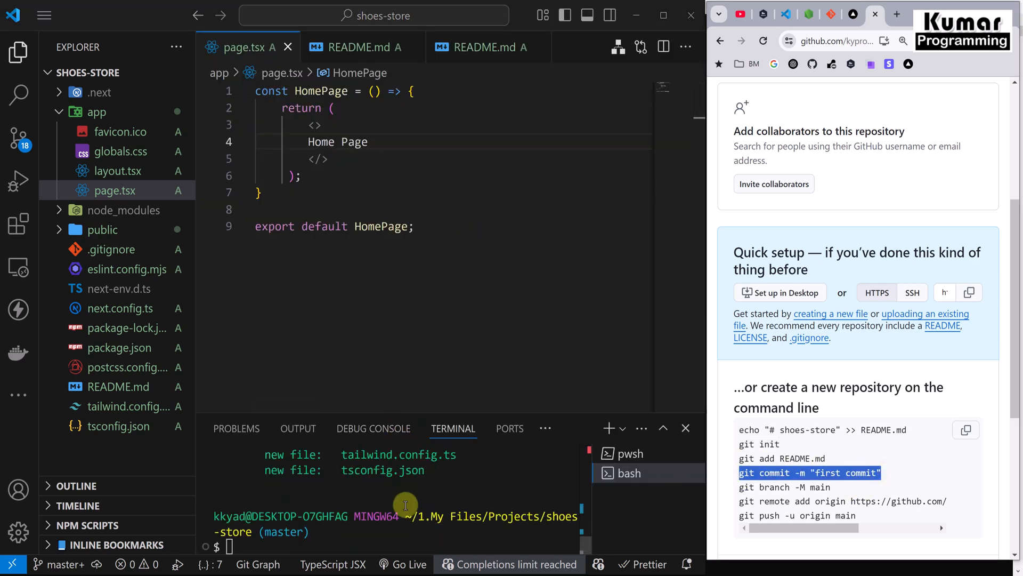
type("it commit -m \"first commit\"")
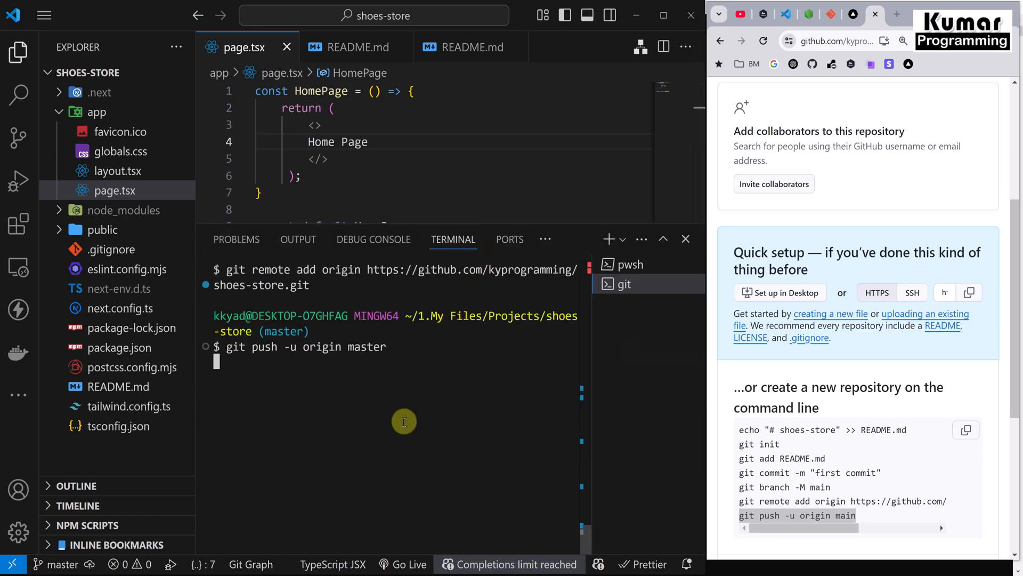
key("Enter")
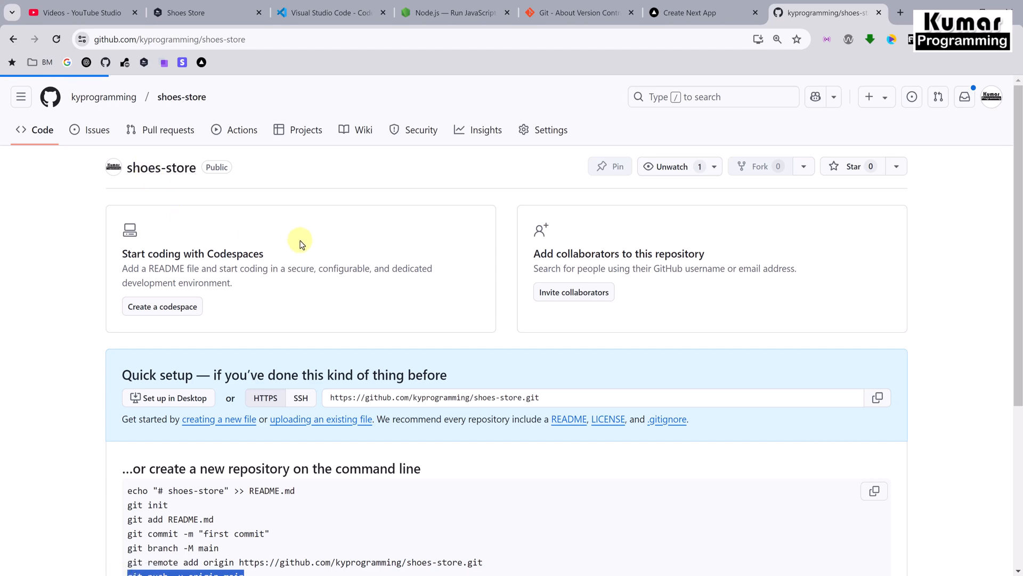
Step: Scroll through the shoes-store file list under 'first commit' and the rendered README
scroll("down", 3)
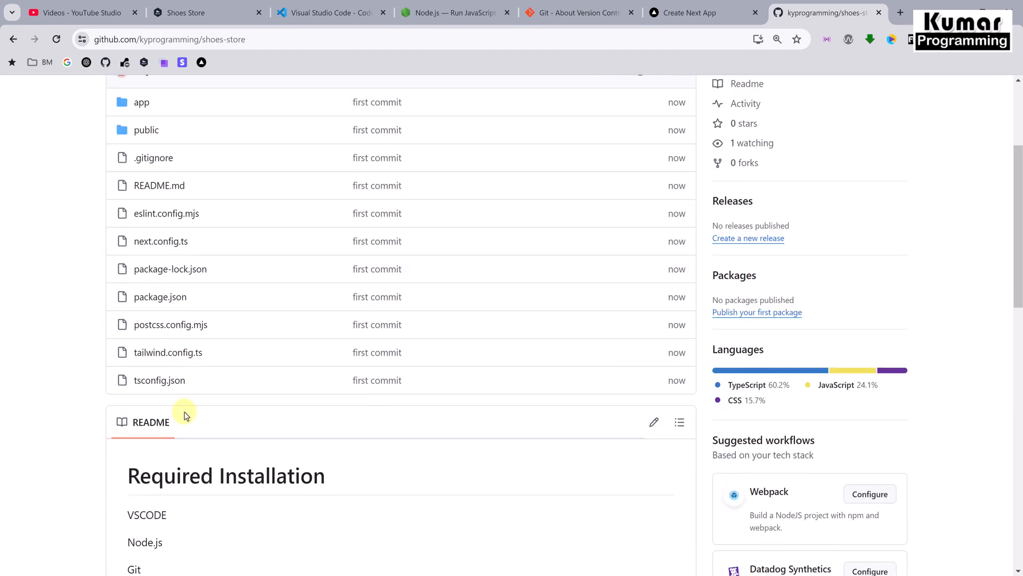
mouse_move(351, 418)
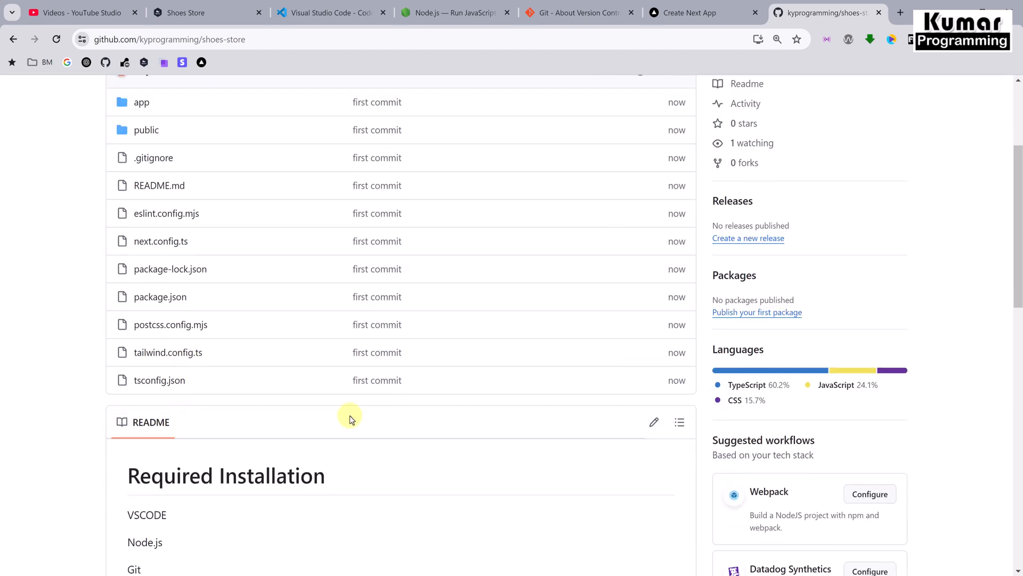
scroll("down", 3)
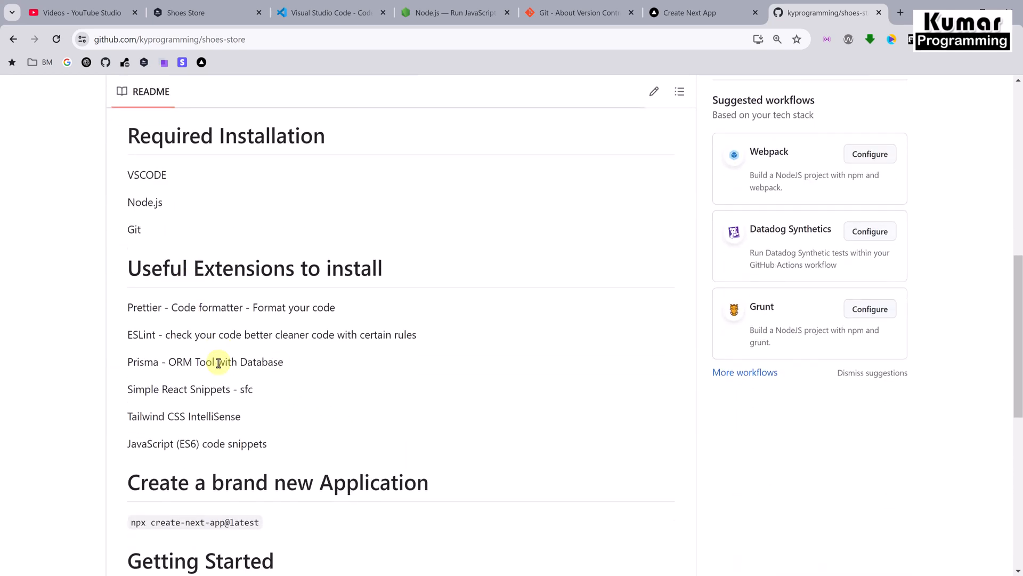
scroll("down", 3)
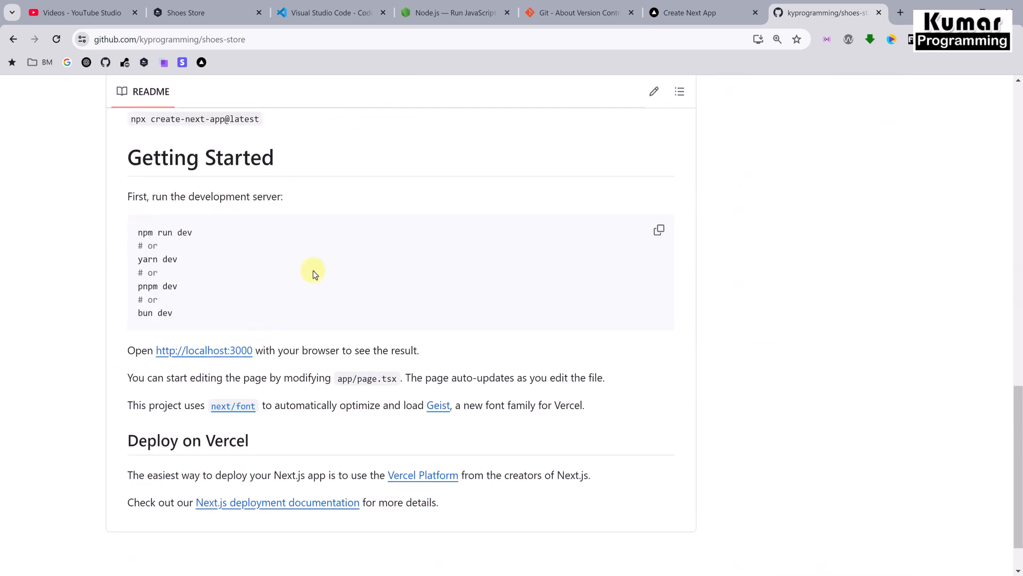